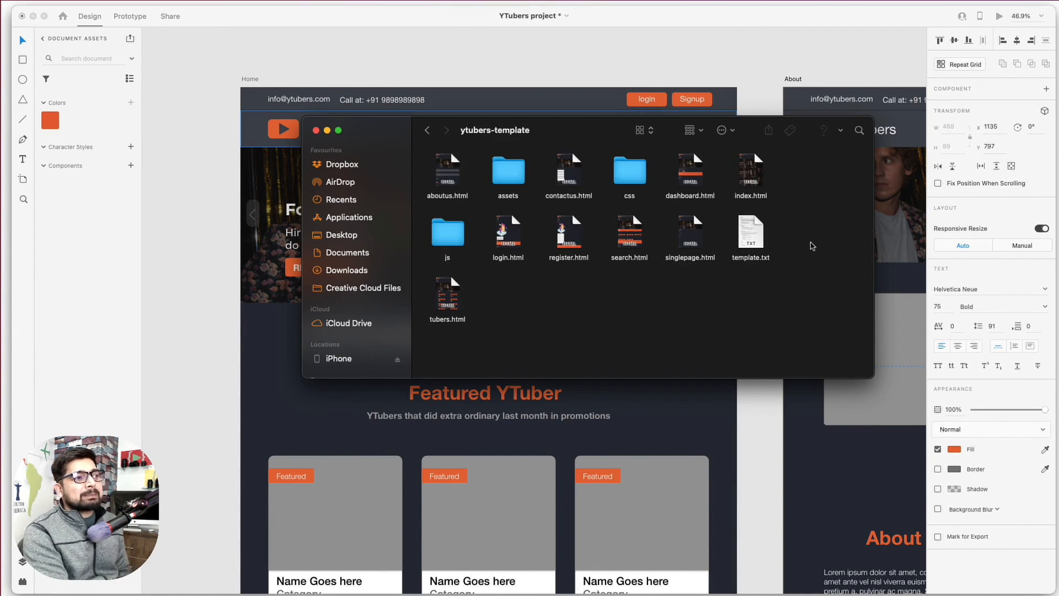
Step: Browse down the current YTubers detail page and back toward the top
double_click(628, 238)
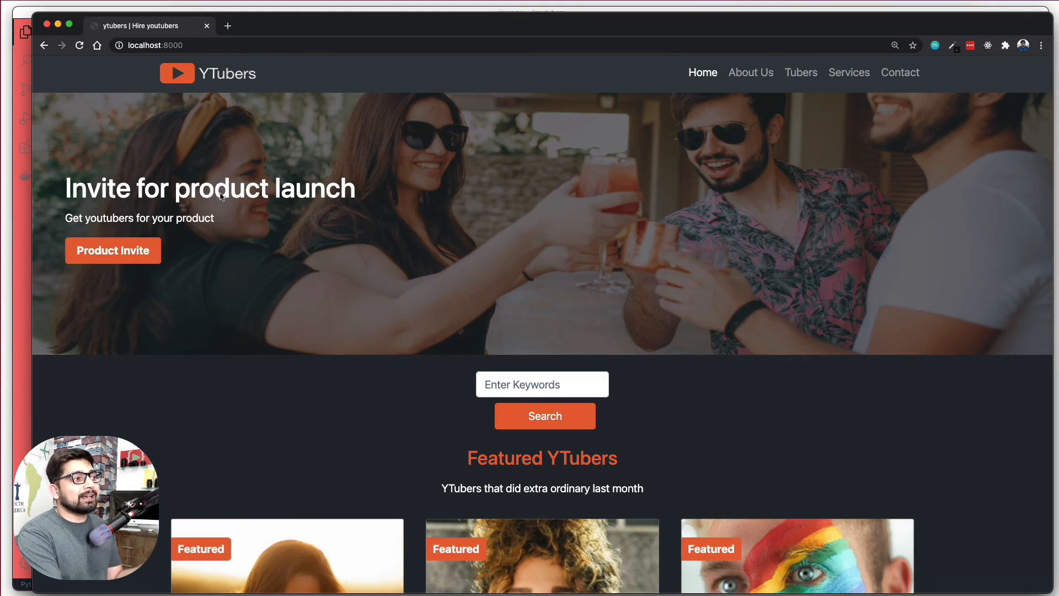
mouse_move(240, 284)
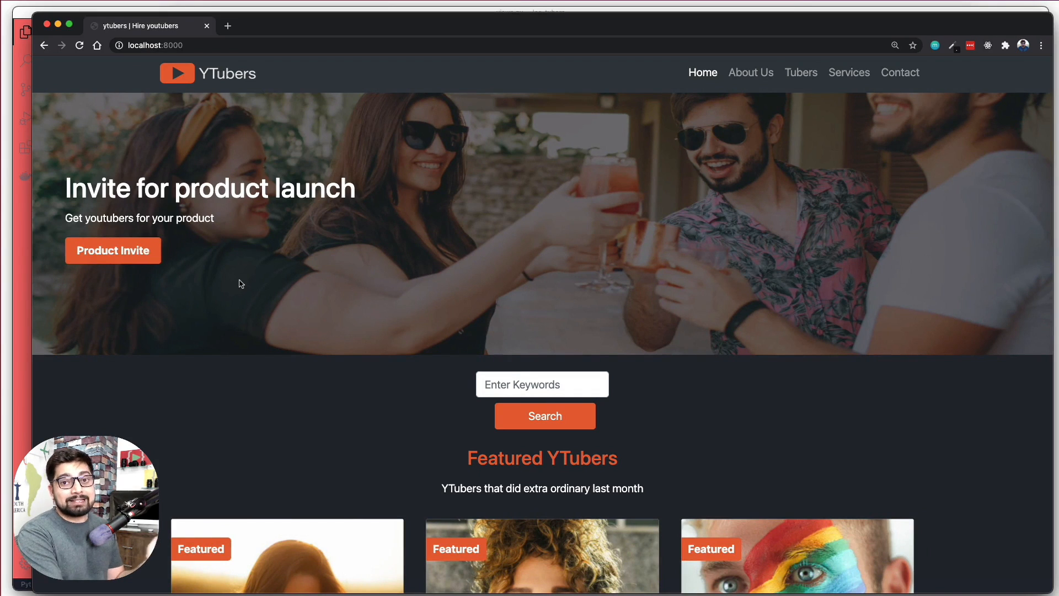
scroll(down, 3)
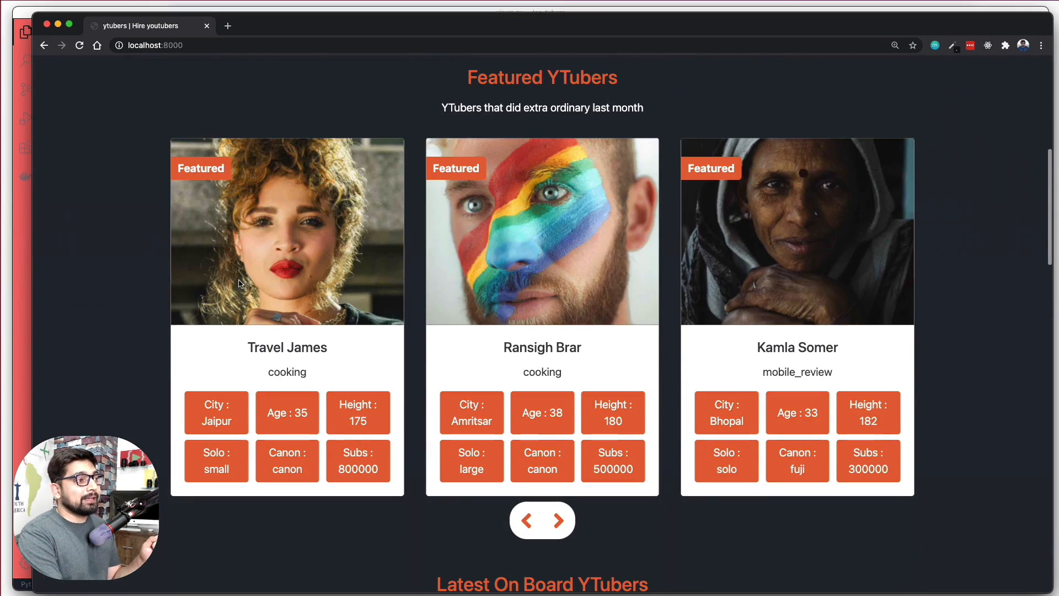
mouse_move(255, 261)
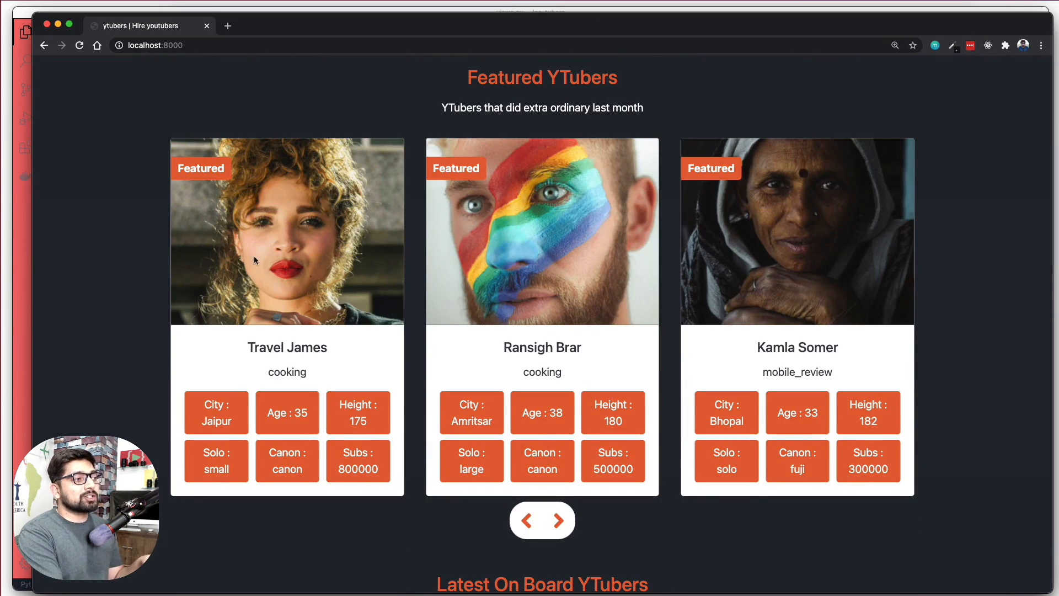
mouse_move(127, 253)
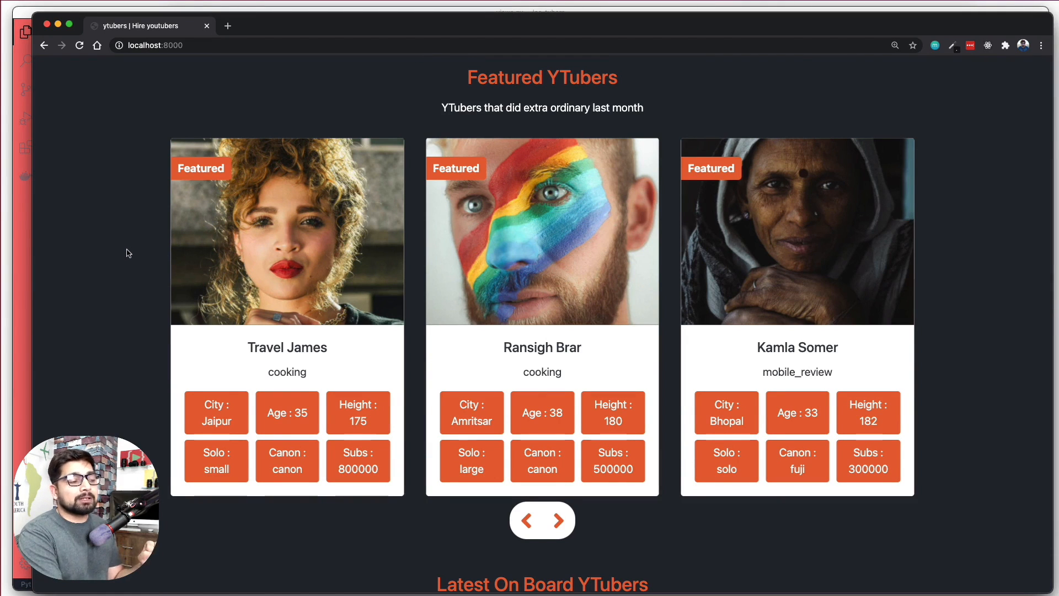
click(560, 520)
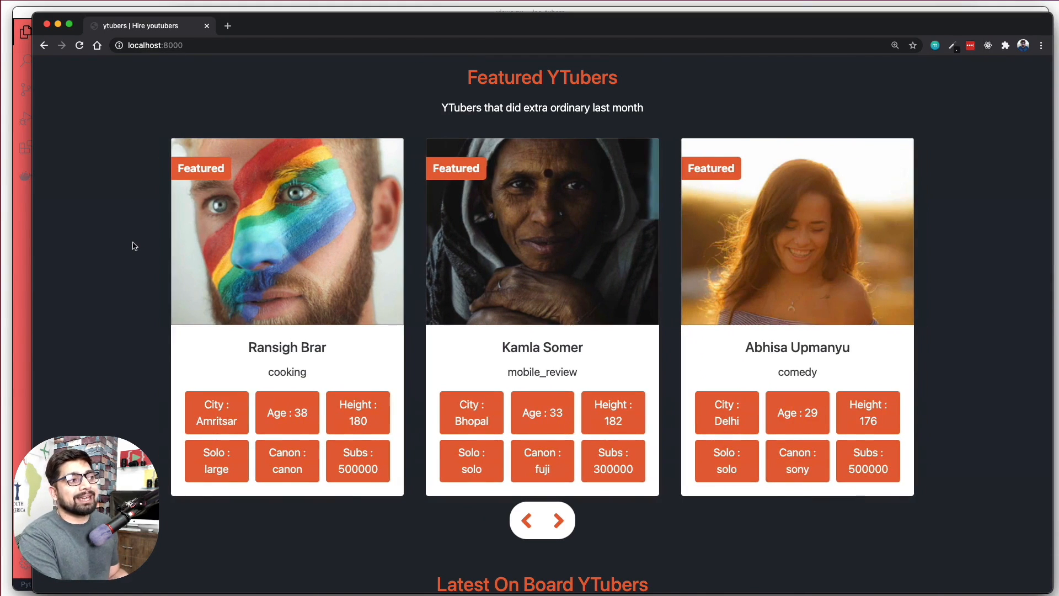
scroll(down, 3)
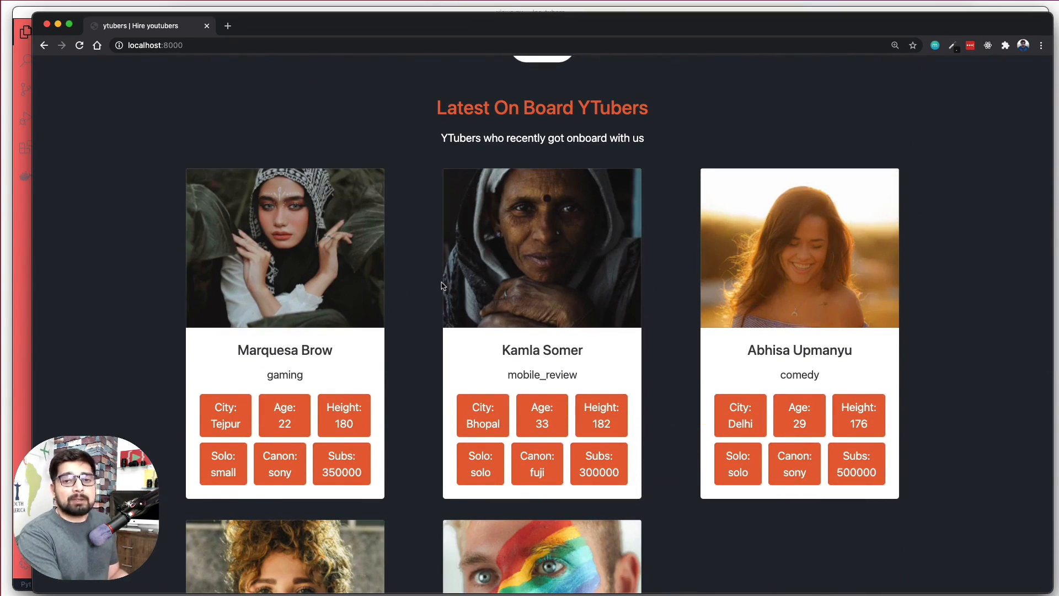
scroll(down, 3)
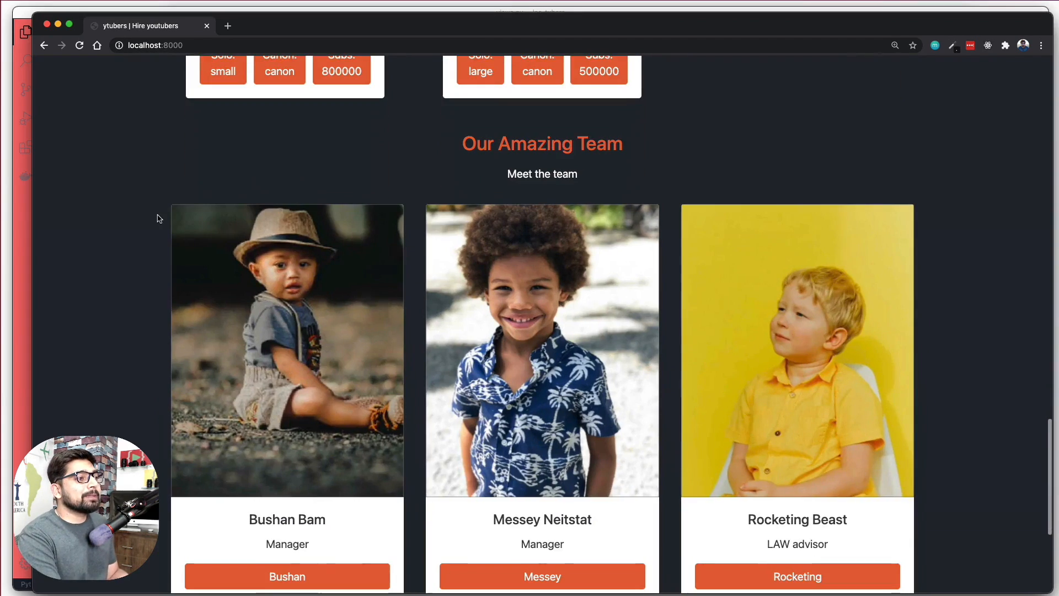
scroll(down, 3)
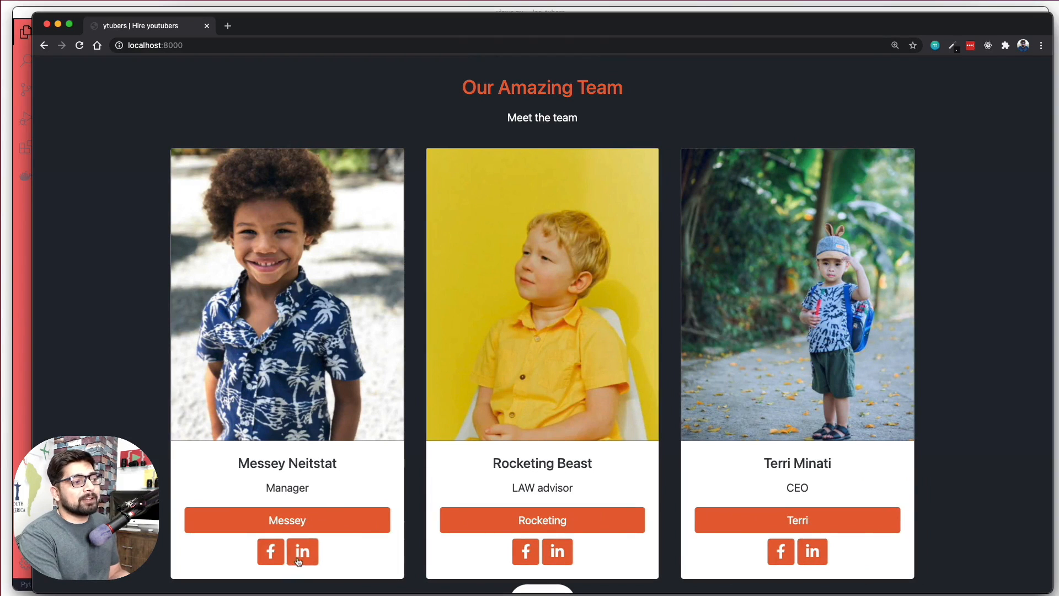
mouse_move(154, 408)
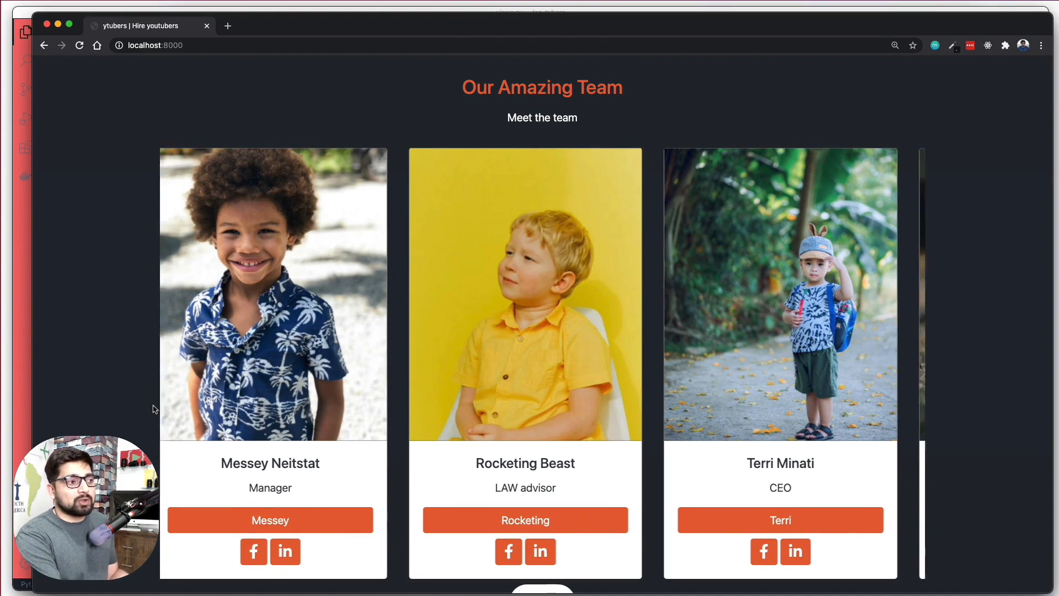
scroll(up, 3)
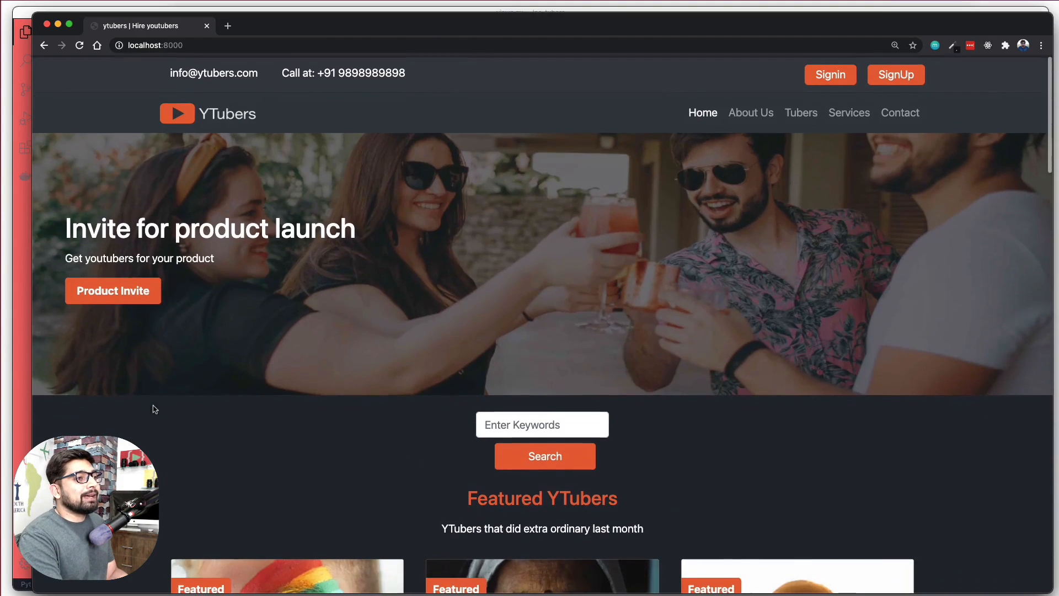
click(801, 113)
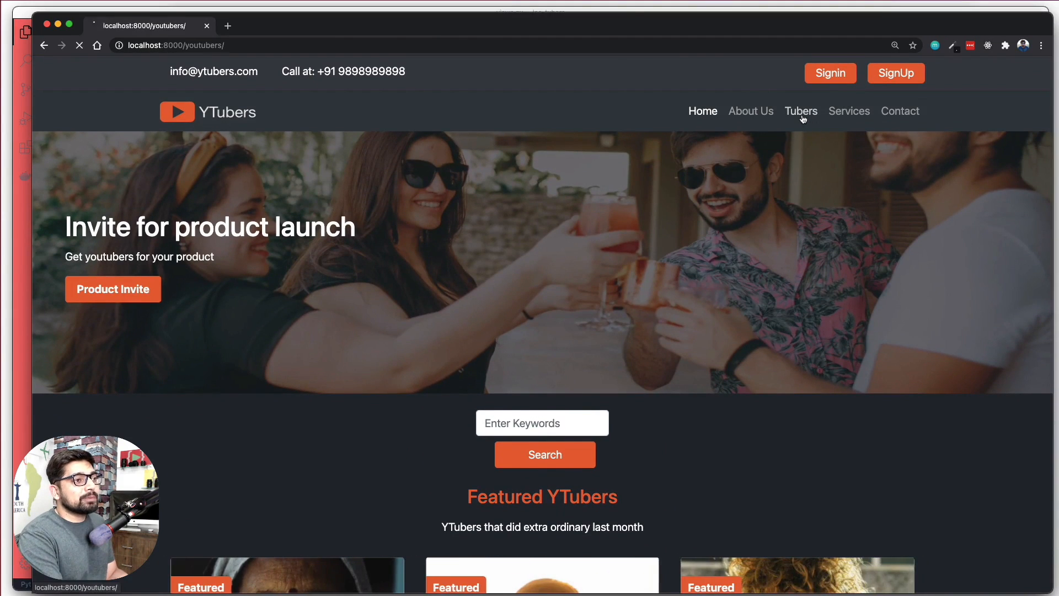
click(801, 110)
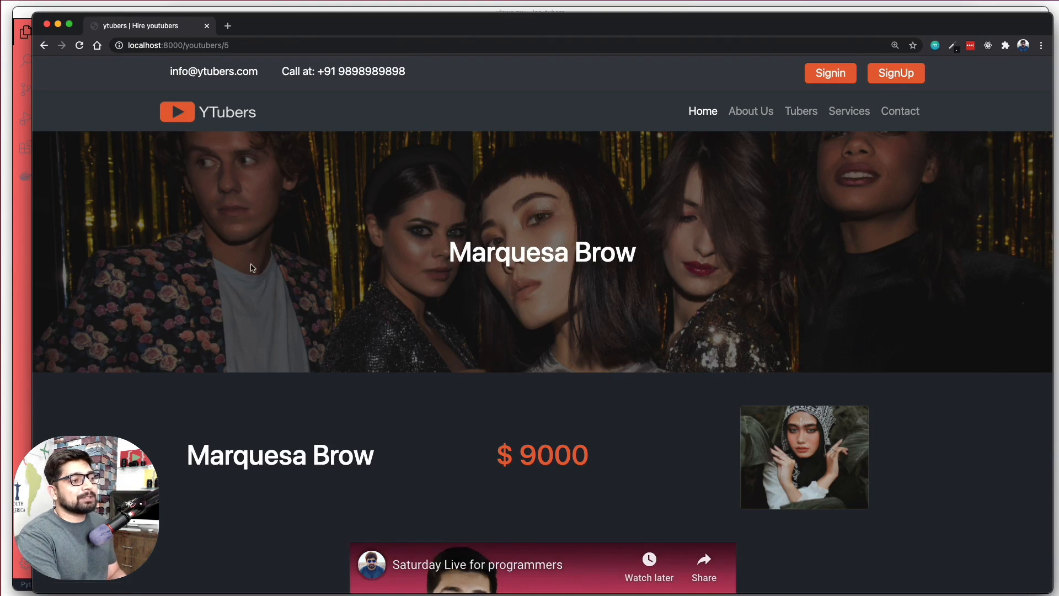
scroll(down, 3)
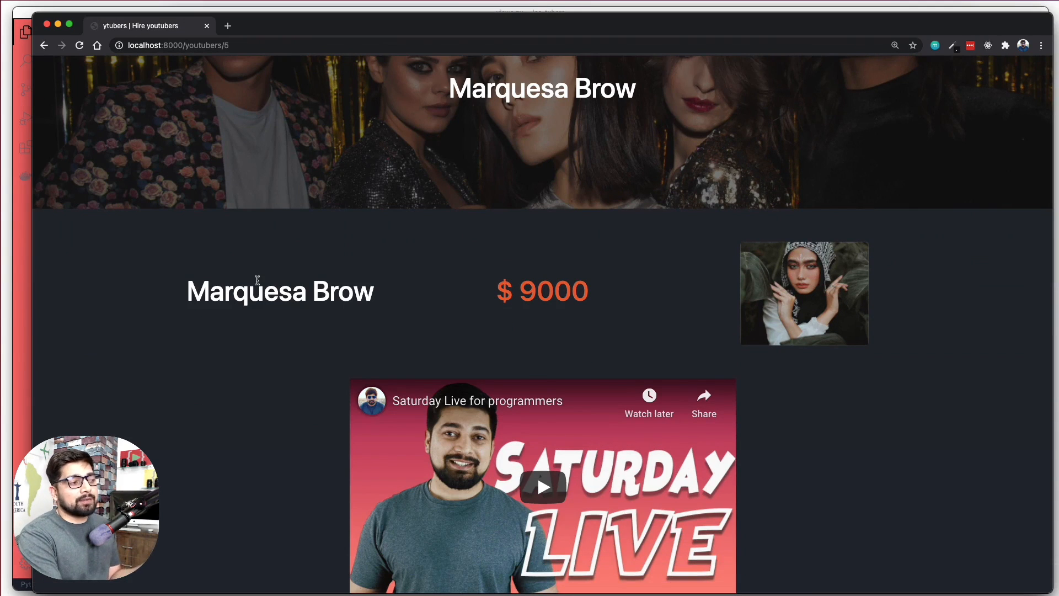
double_click(255, 290)
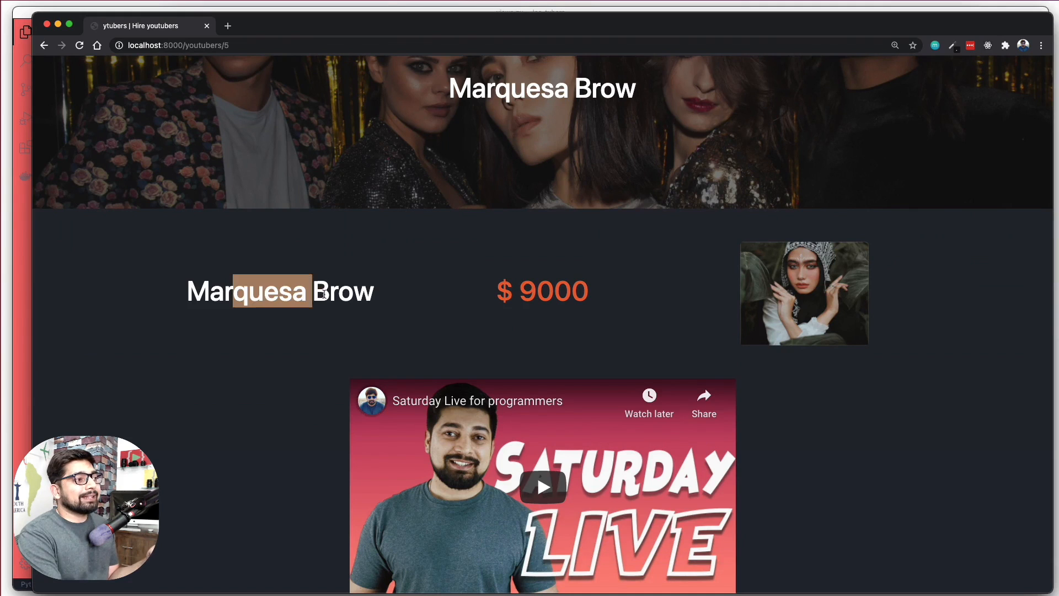
double_click(542, 290)
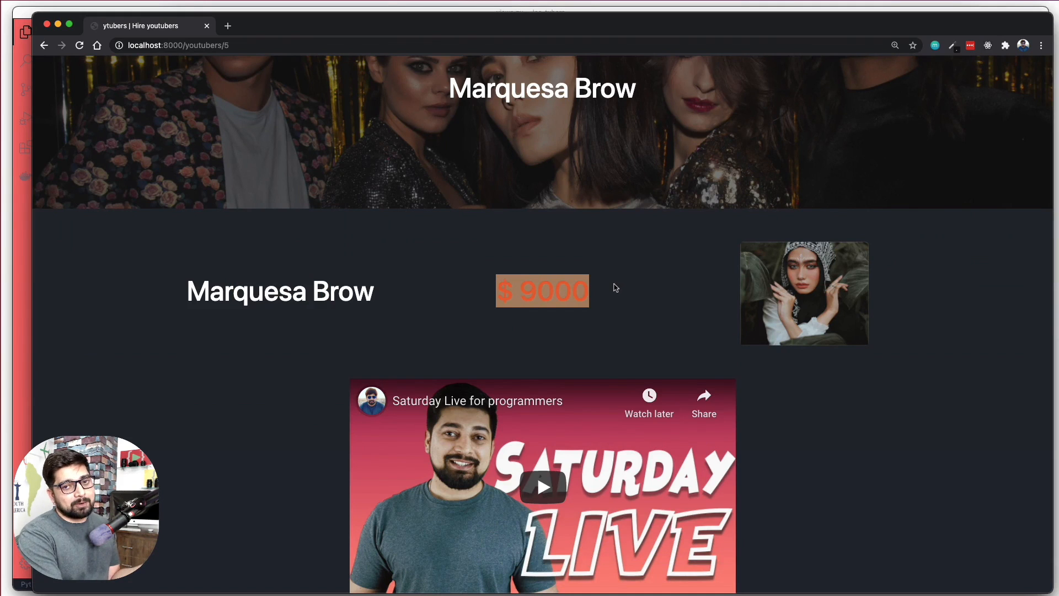
mouse_move(846, 305)
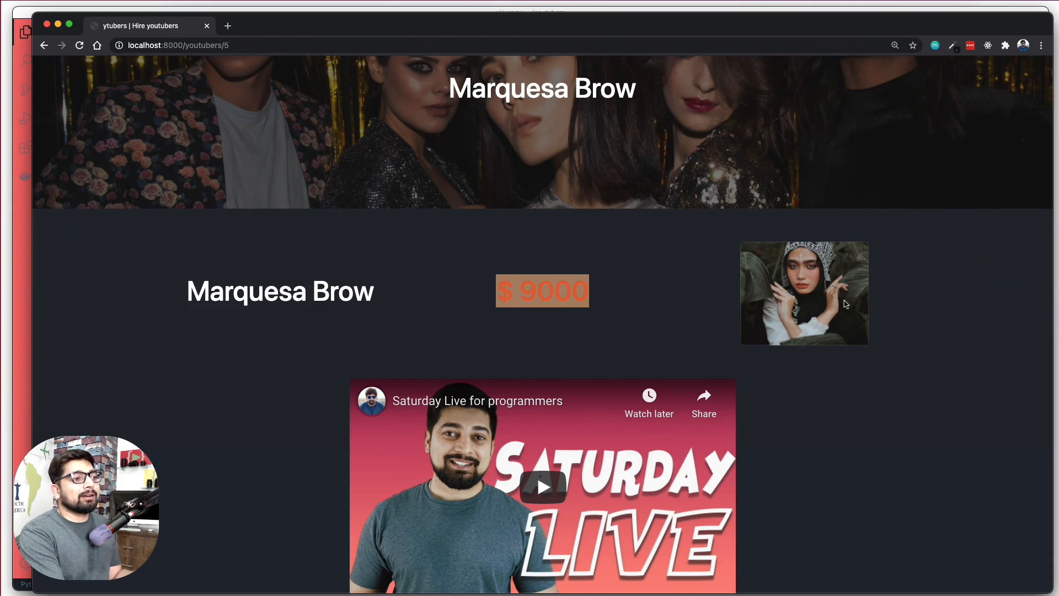
Step: Review the description and attribute badges, start the contact form's first name, then return to the top
scroll(down, 3)
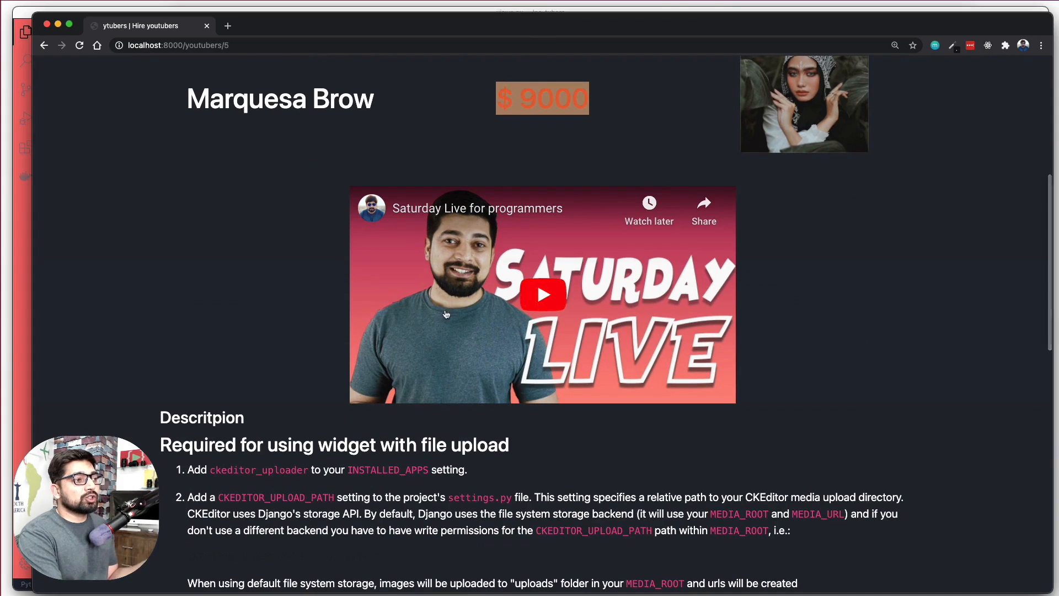
mouse_move(243, 254)
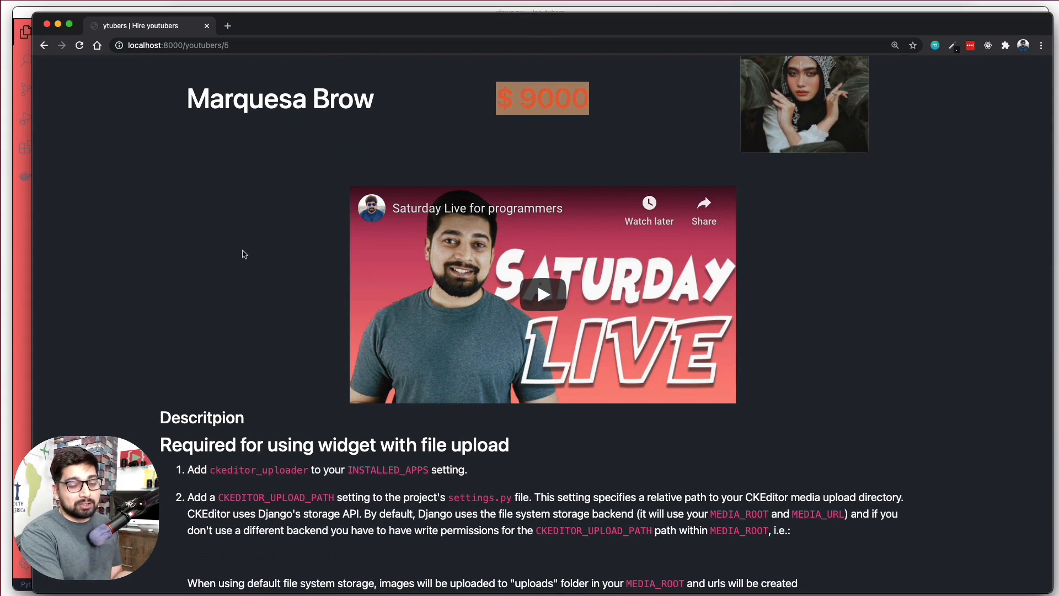
scroll(down, 3)
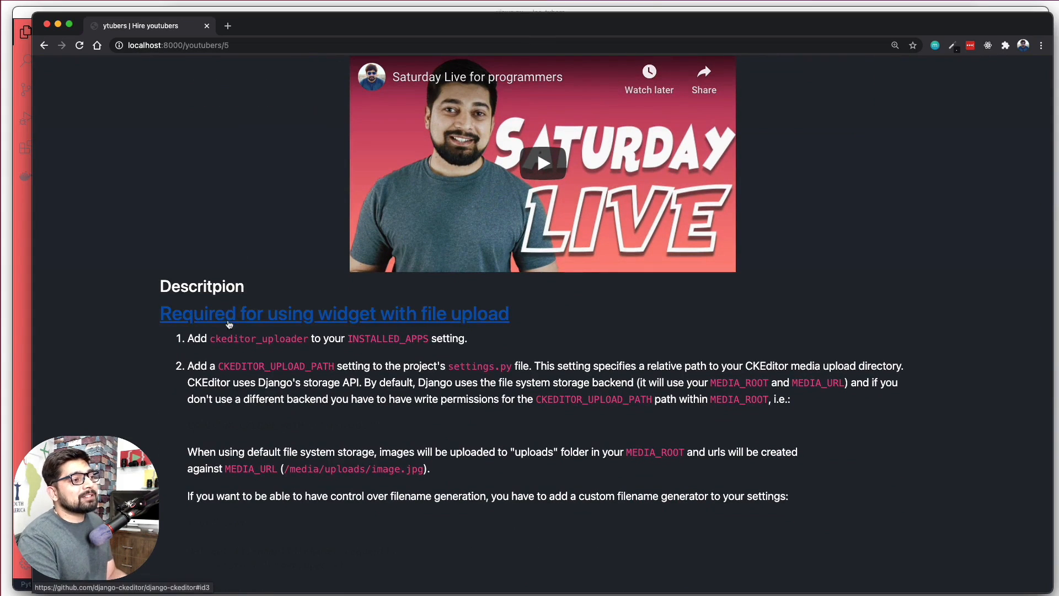
mouse_move(363, 381)
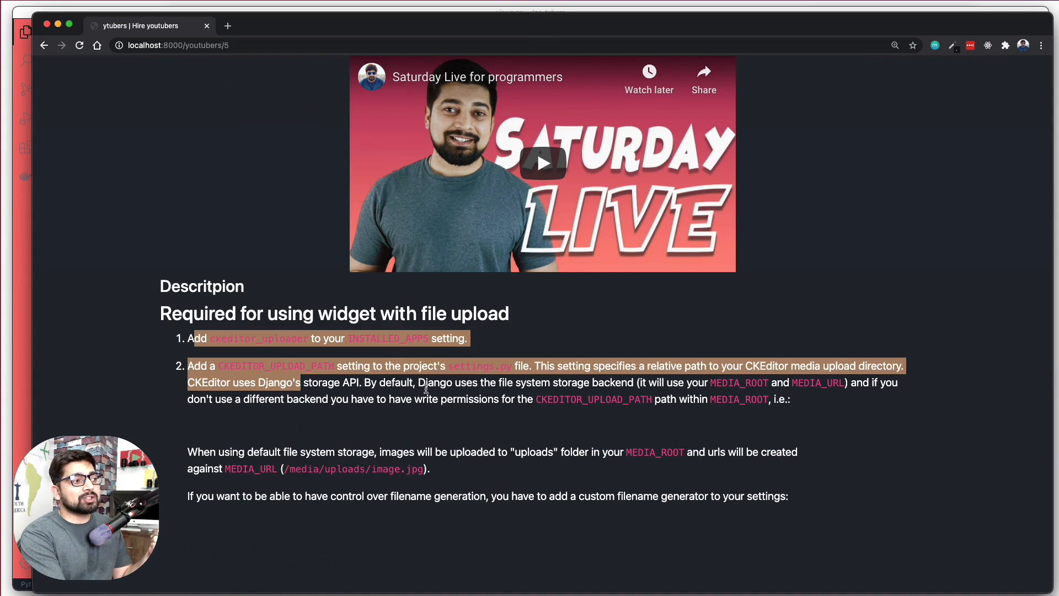
click(445, 393)
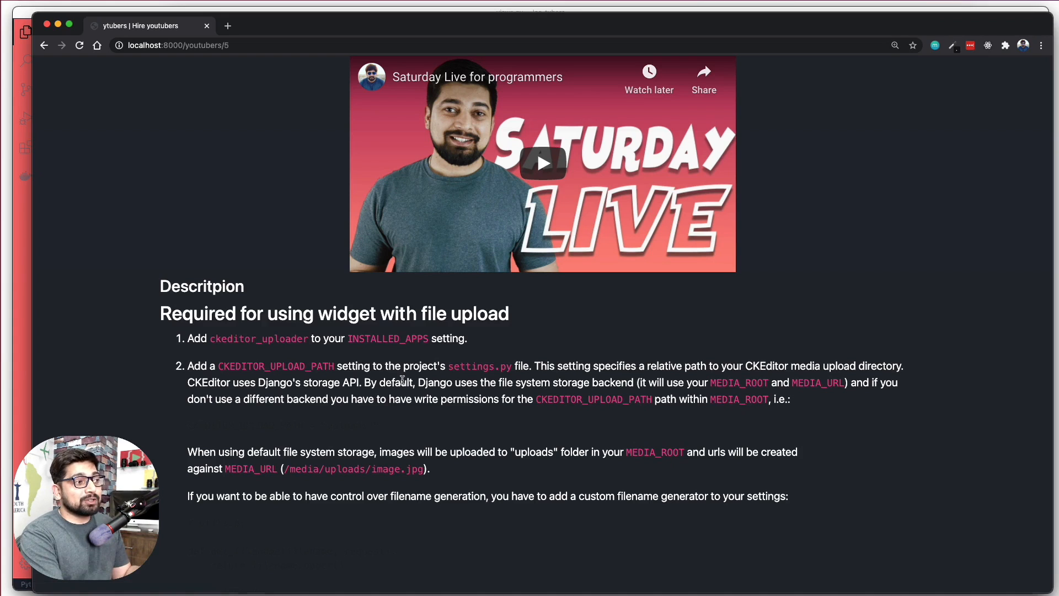
scroll(down, 3)
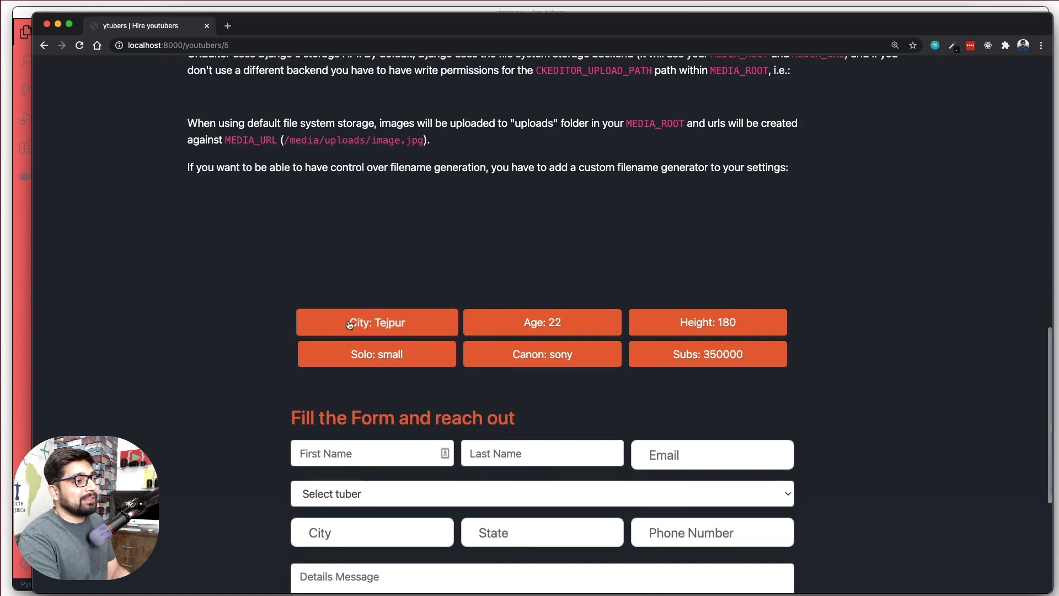
mouse_move(282, 355)
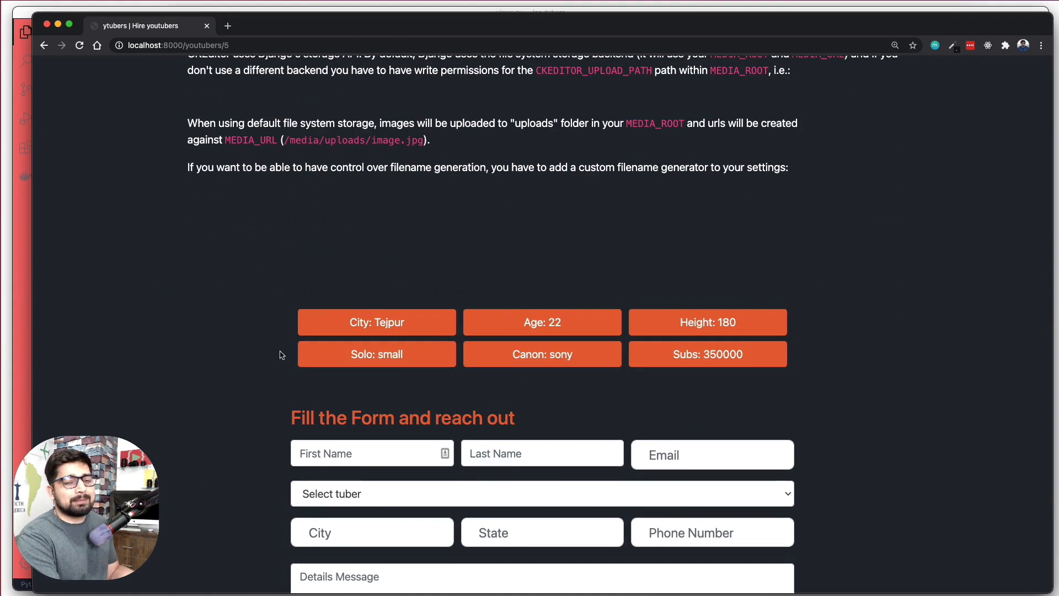
scroll(down, 3)
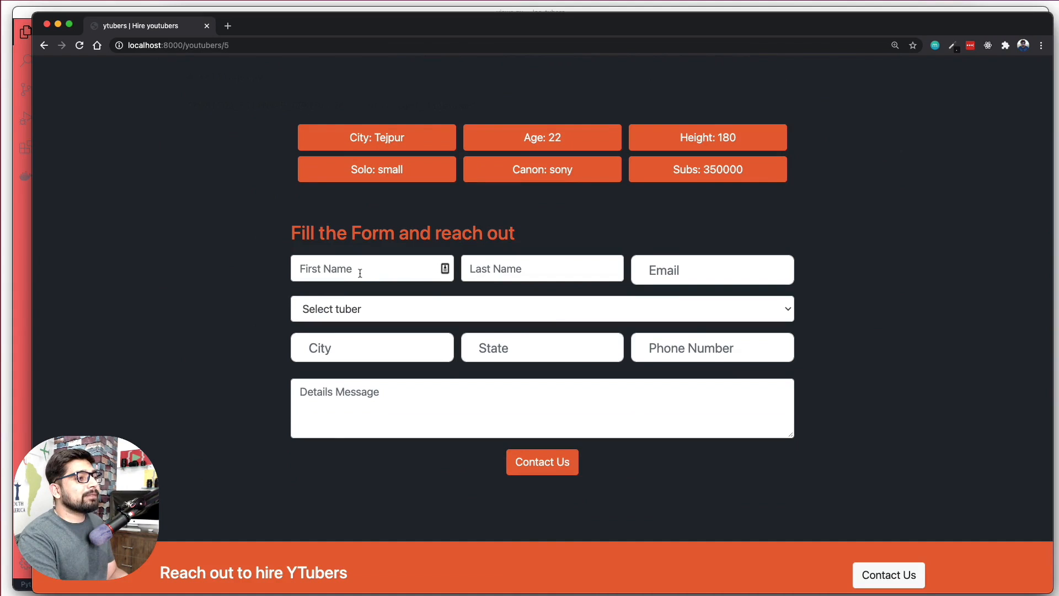
click(541, 461)
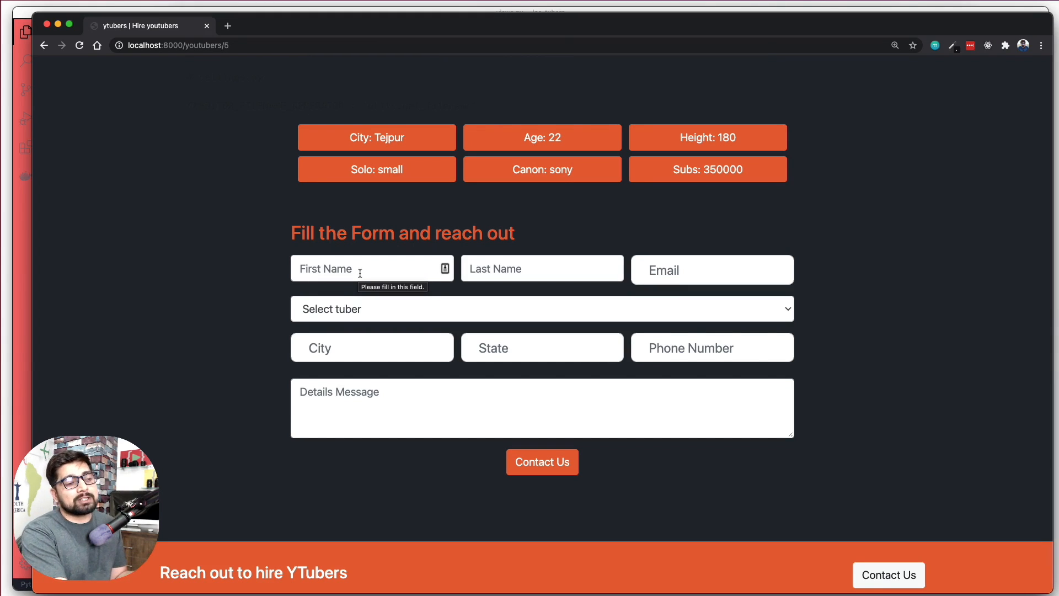
scroll(up, 3)
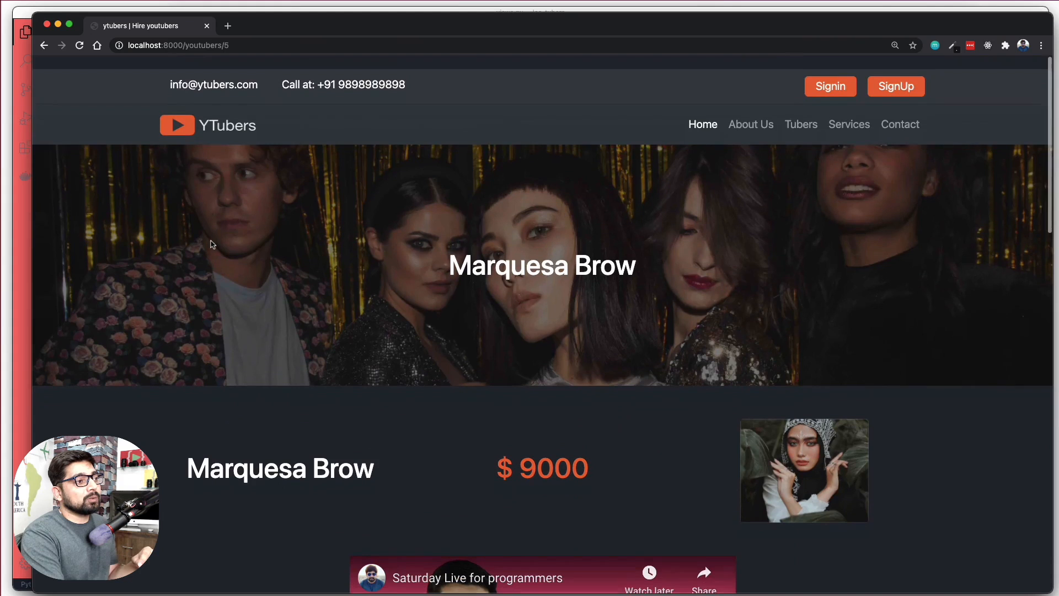
Step: Run the keyword search for creators from the YTubers home page and look over the results
click(702, 110)
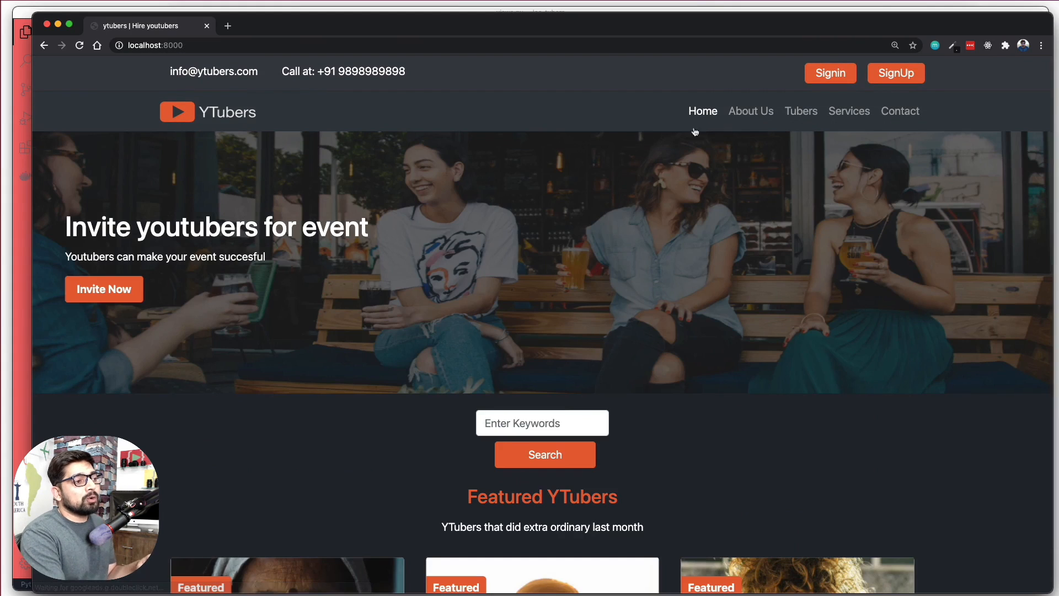
scroll(down, 3)
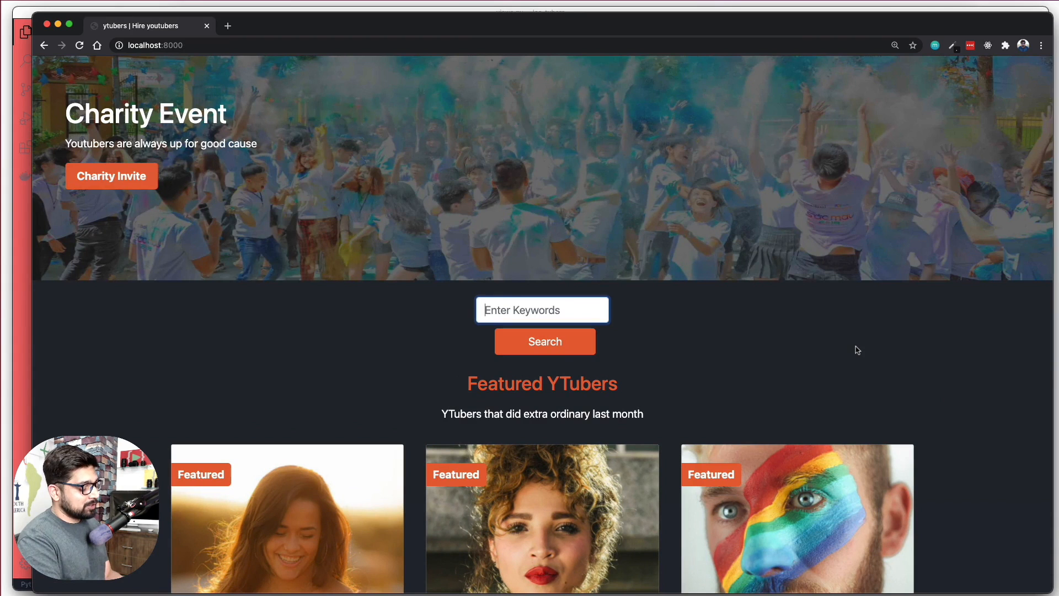
click(544, 341)
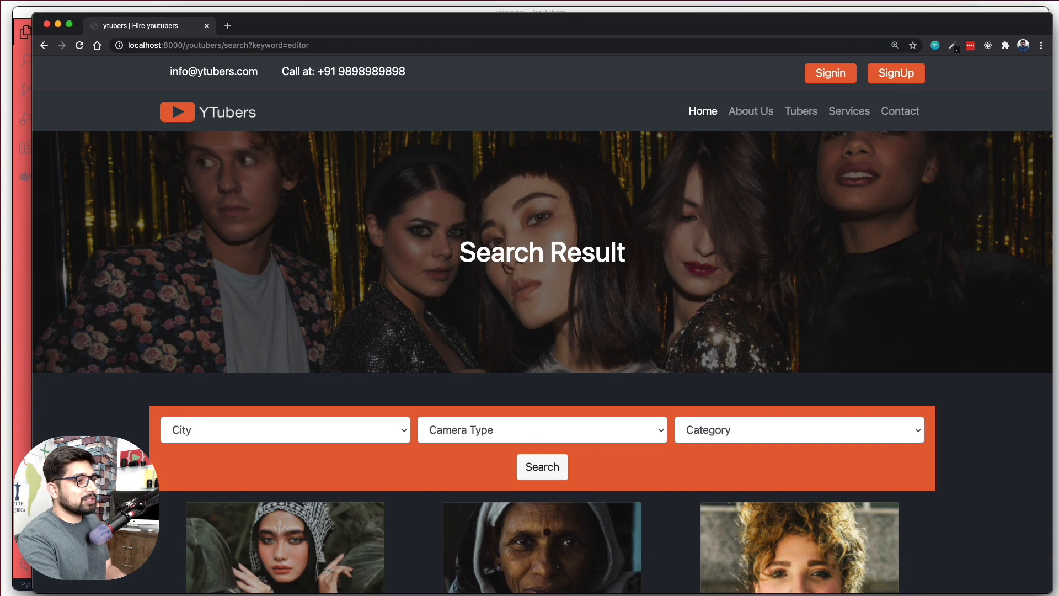
scroll(down, 3)
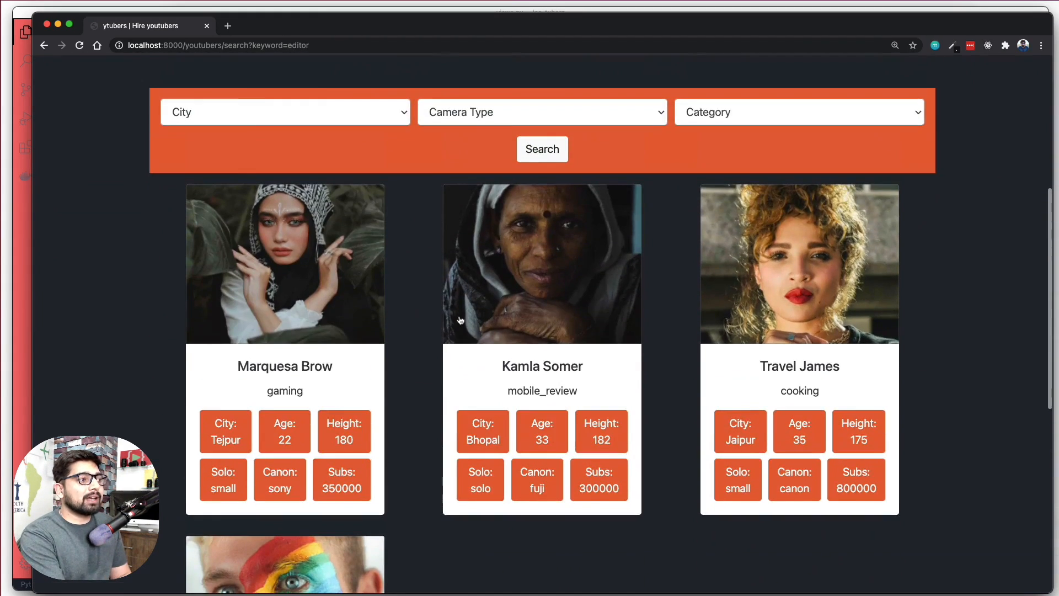
scroll(up, 3)
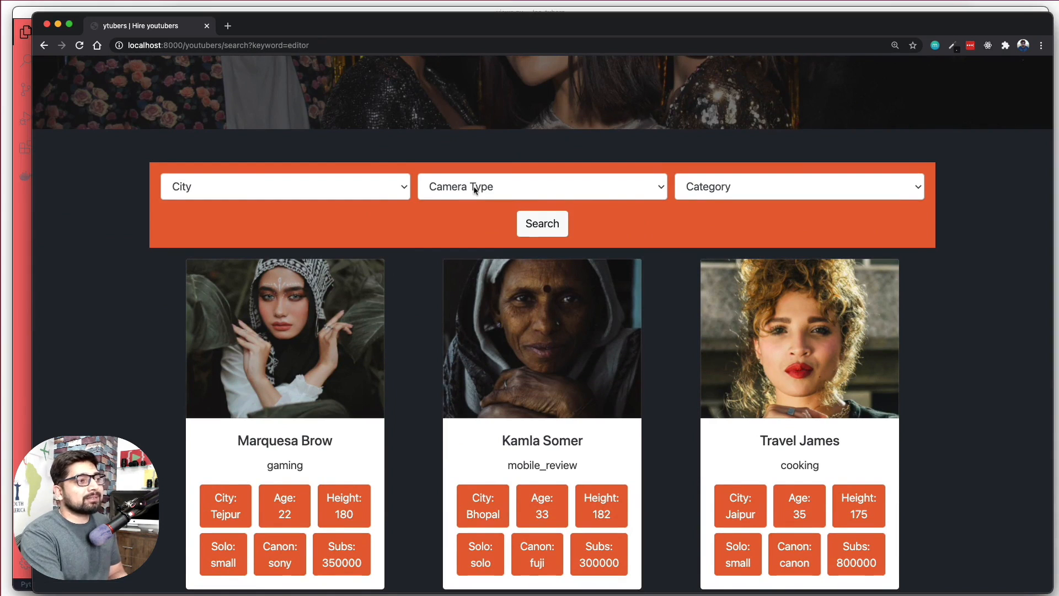
Step: Filter the results to canon camera users, then review the Category filter options
click(542, 187)
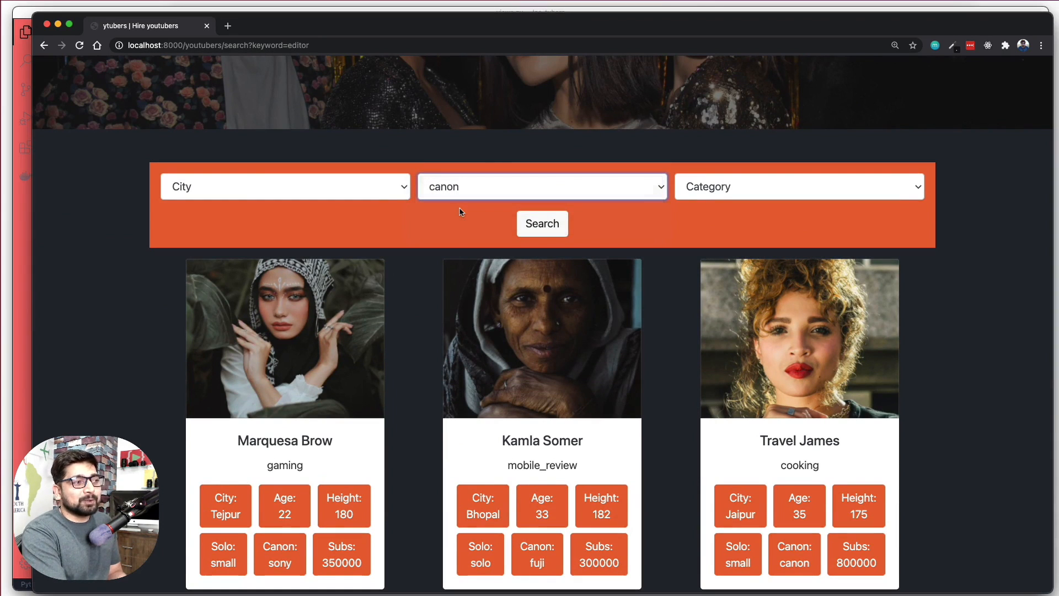
mouse_move(522, 246)
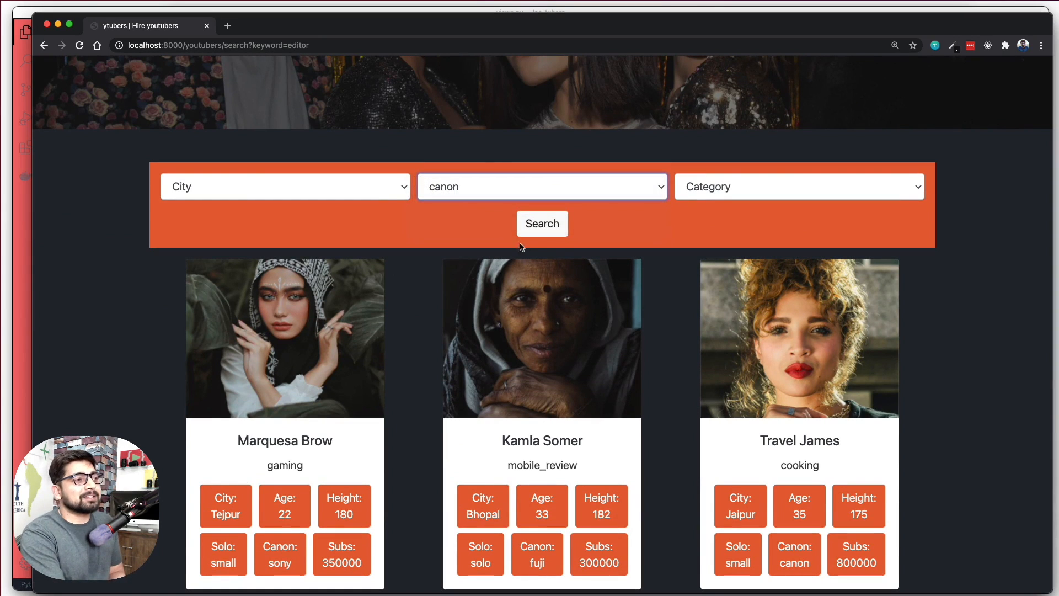
click(542, 223)
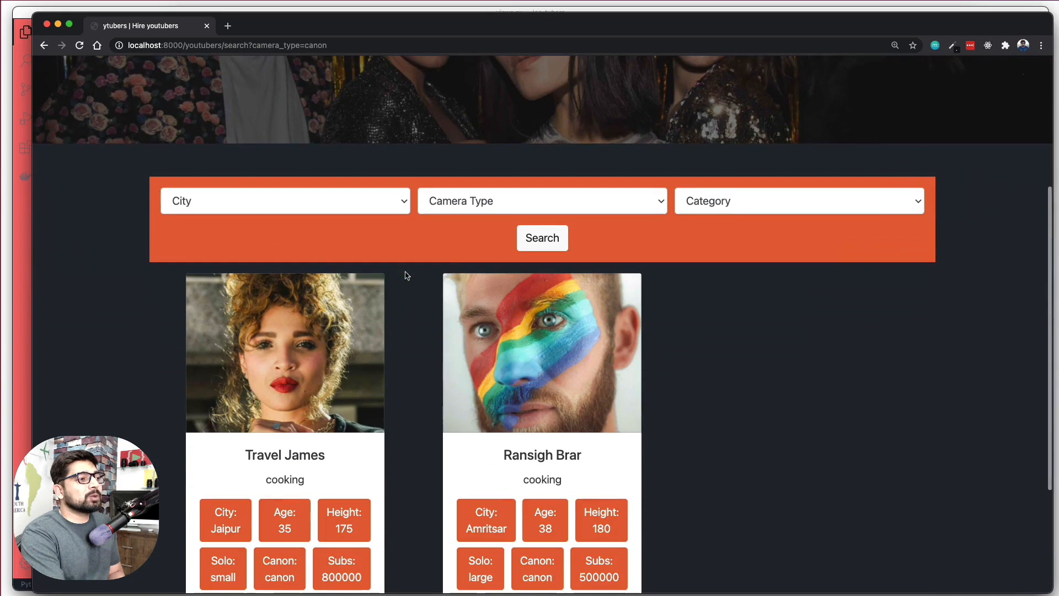
mouse_move(718, 224)
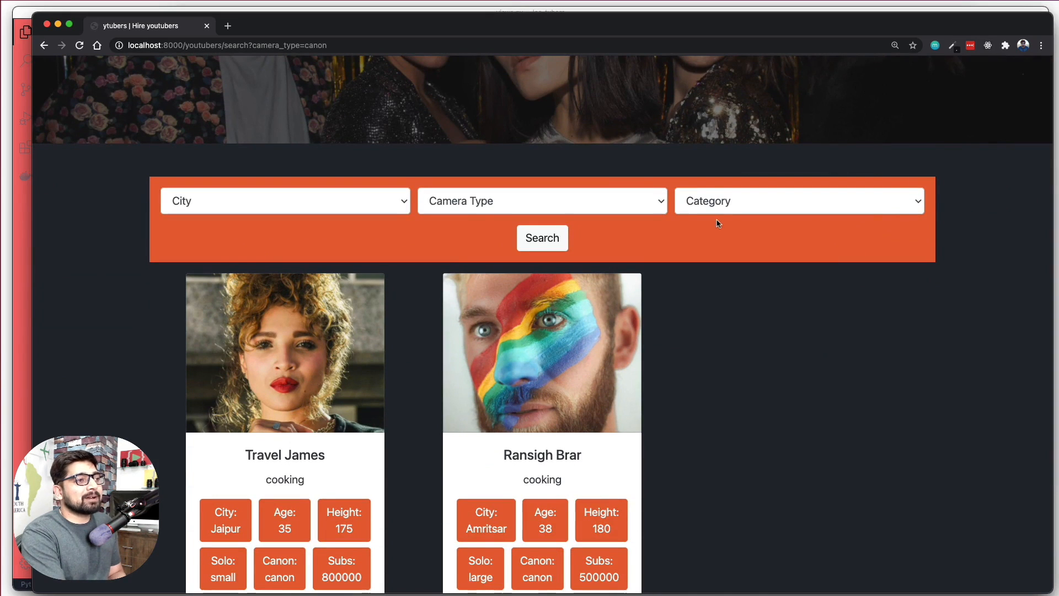
click(799, 201)
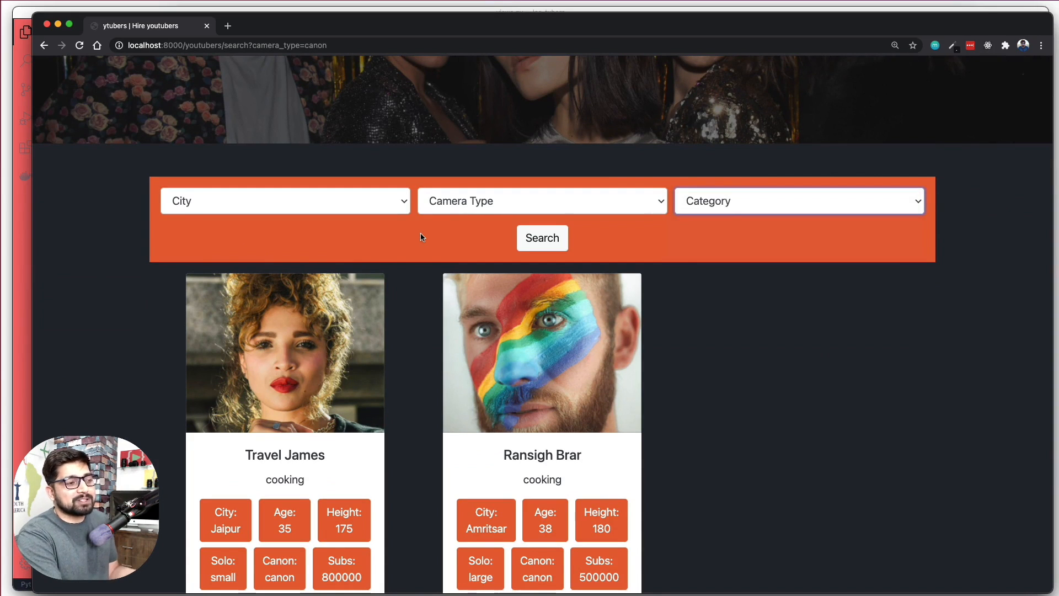
mouse_move(360, 344)
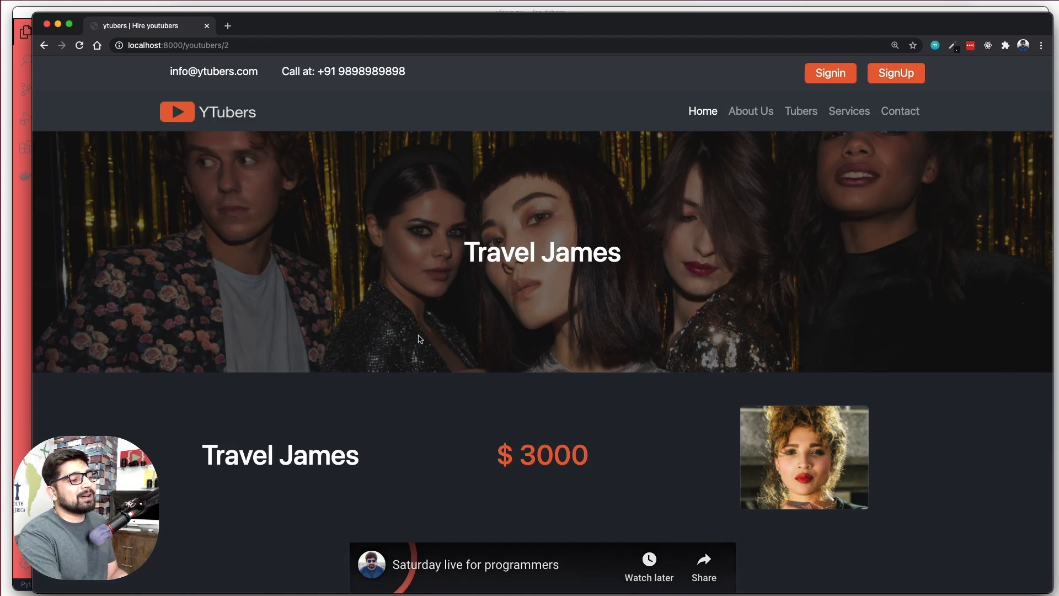
mouse_move(371, 180)
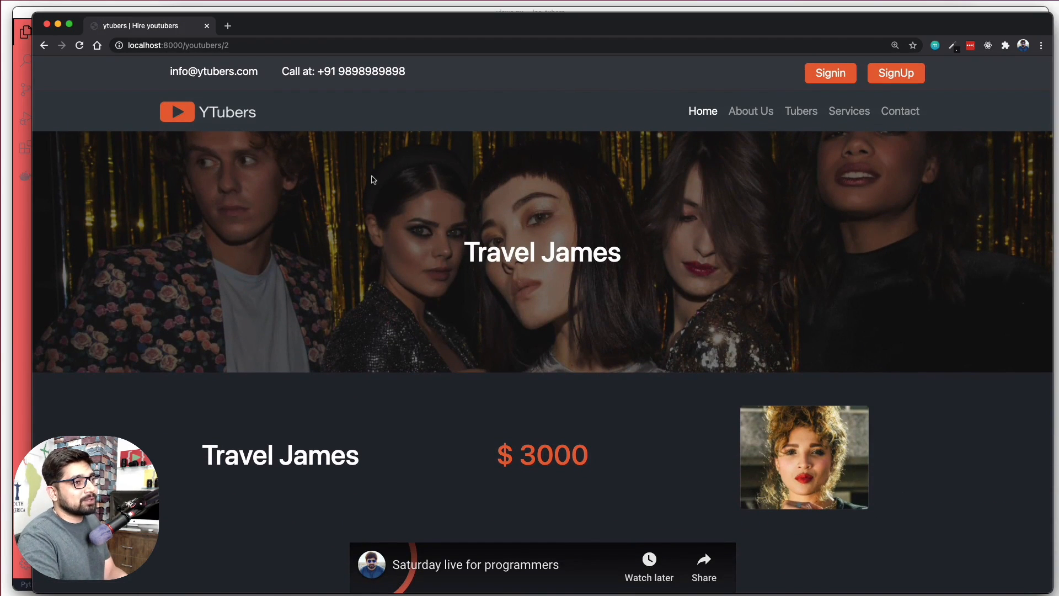
mouse_move(896, 72)
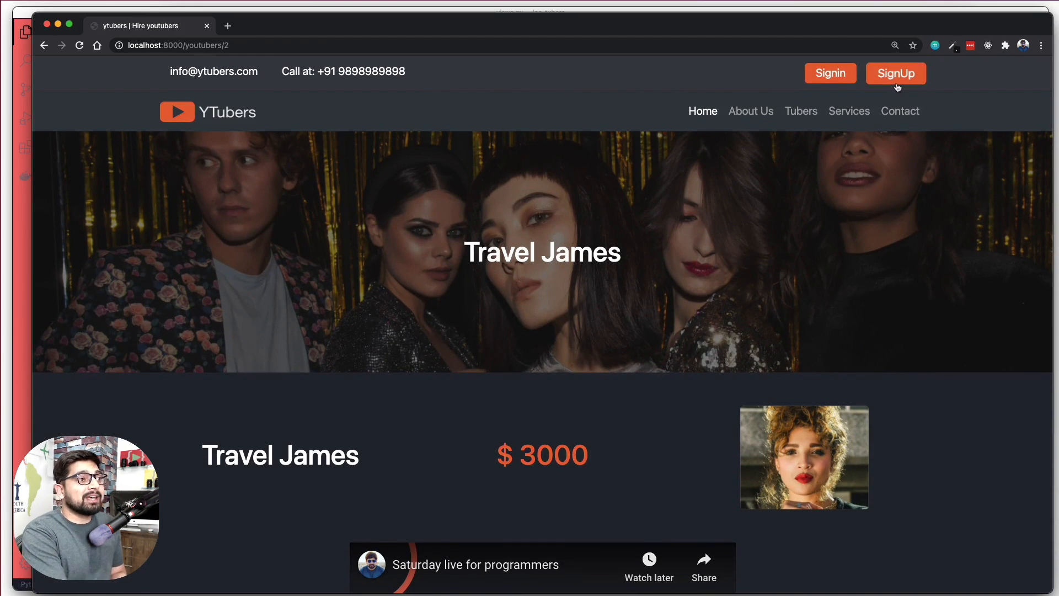
Step: Go to the SignUp page, review the Register form and sign up with a Facebook account
click(896, 73)
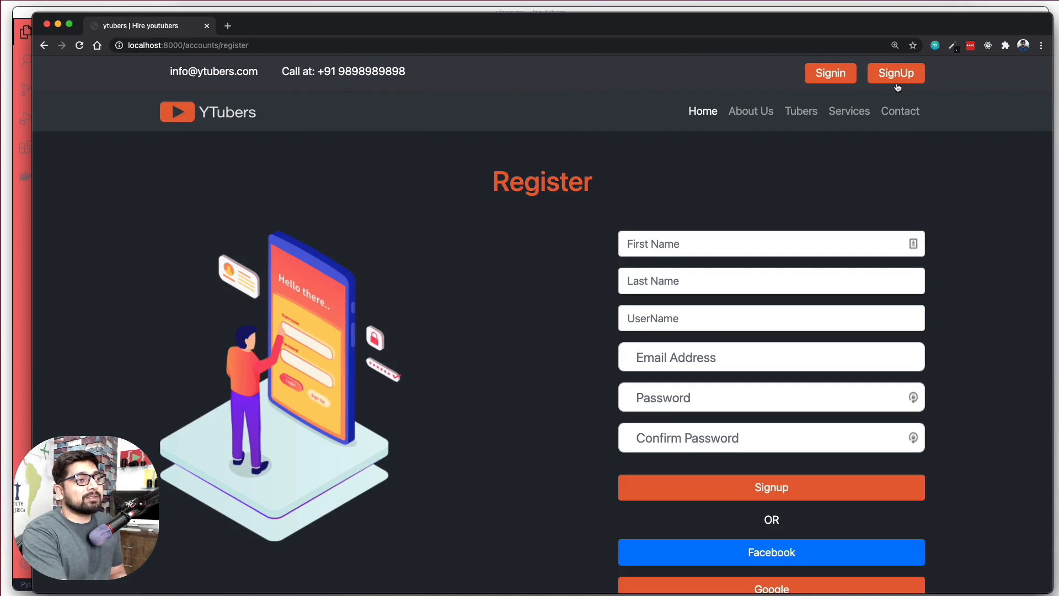
mouse_move(523, 222)
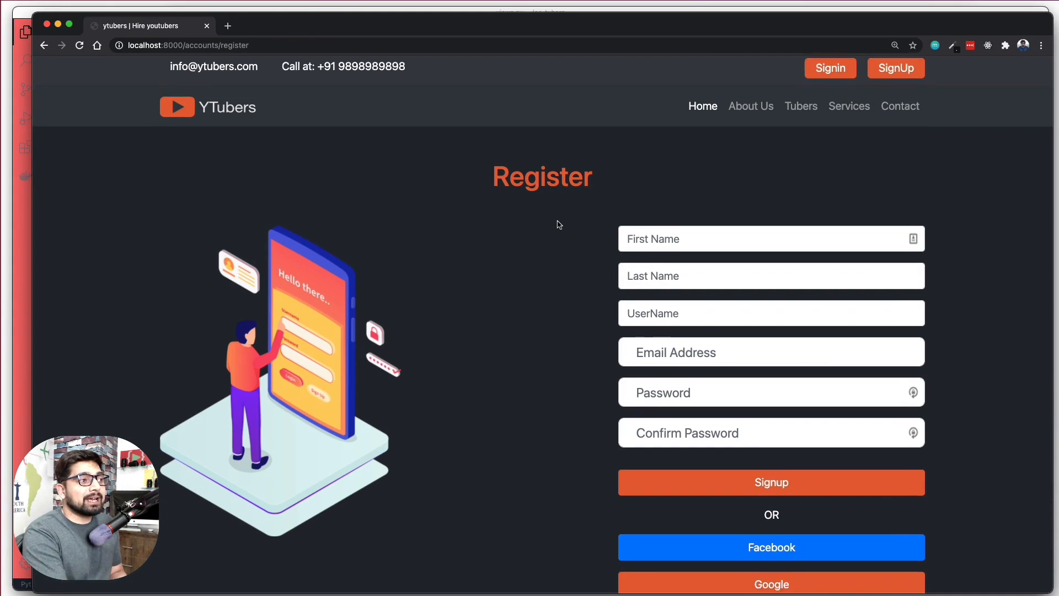
scroll(down, 3)
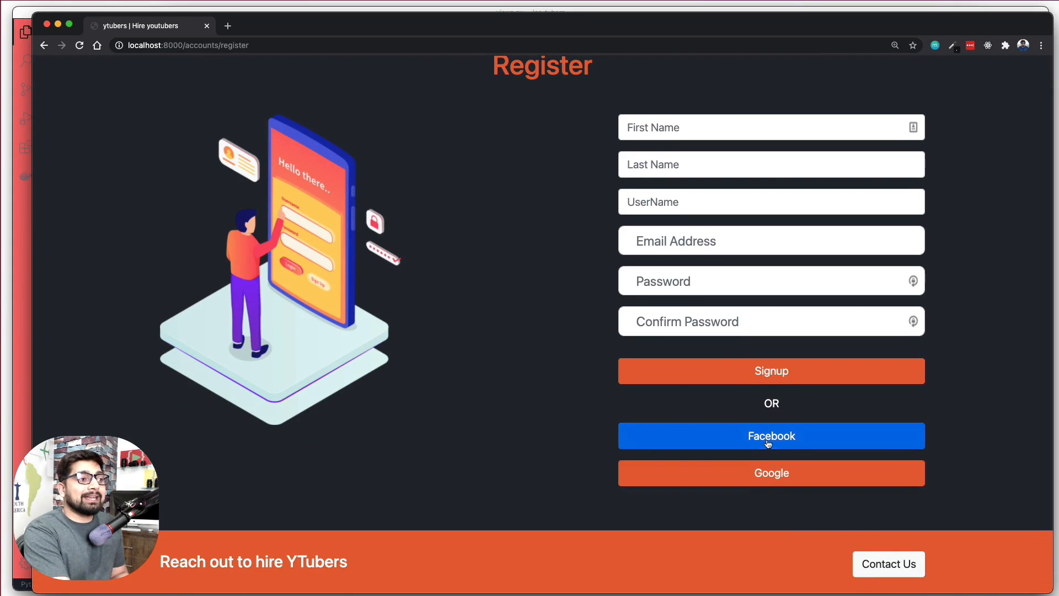
mouse_move(577, 392)
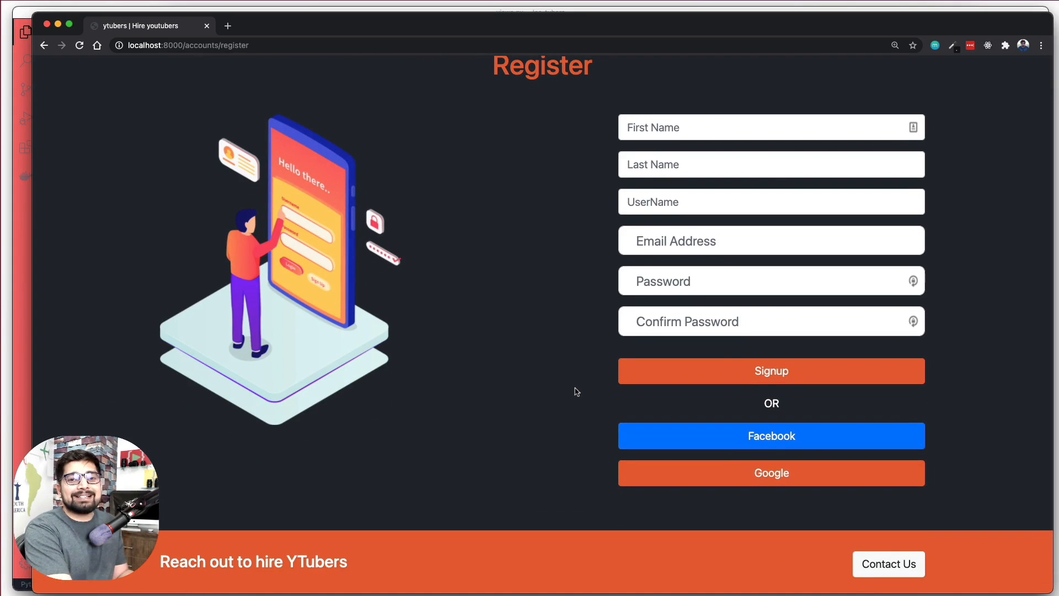
scroll(down, 3)
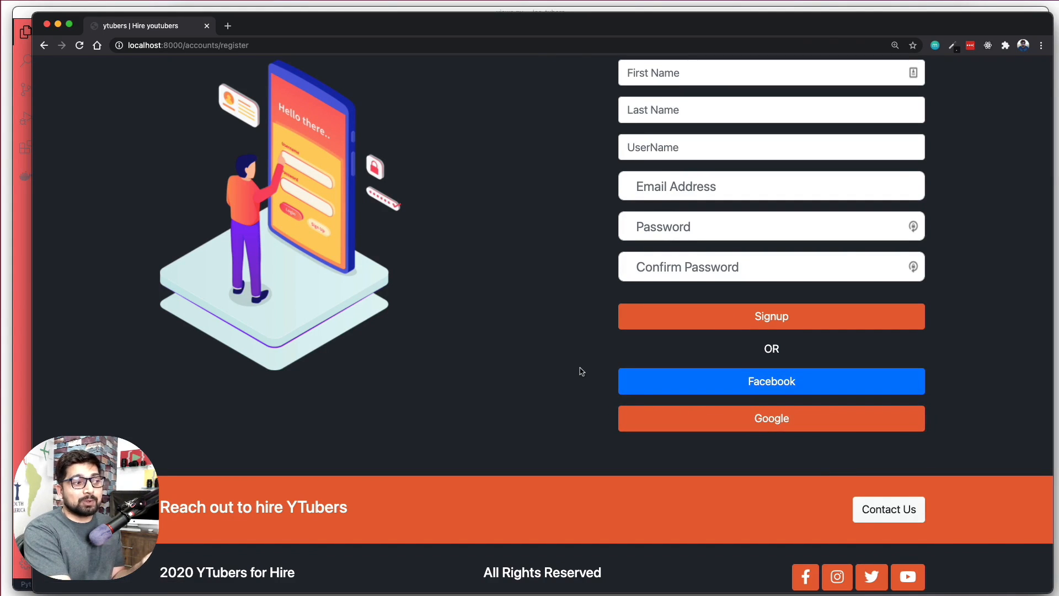
mouse_move(590, 369)
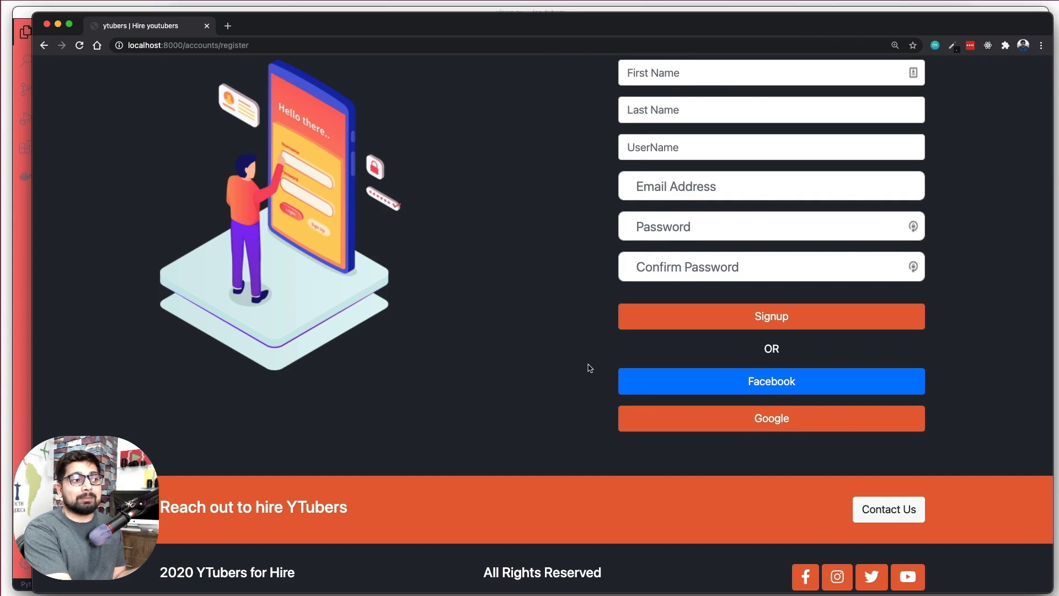
mouse_move(761, 442)
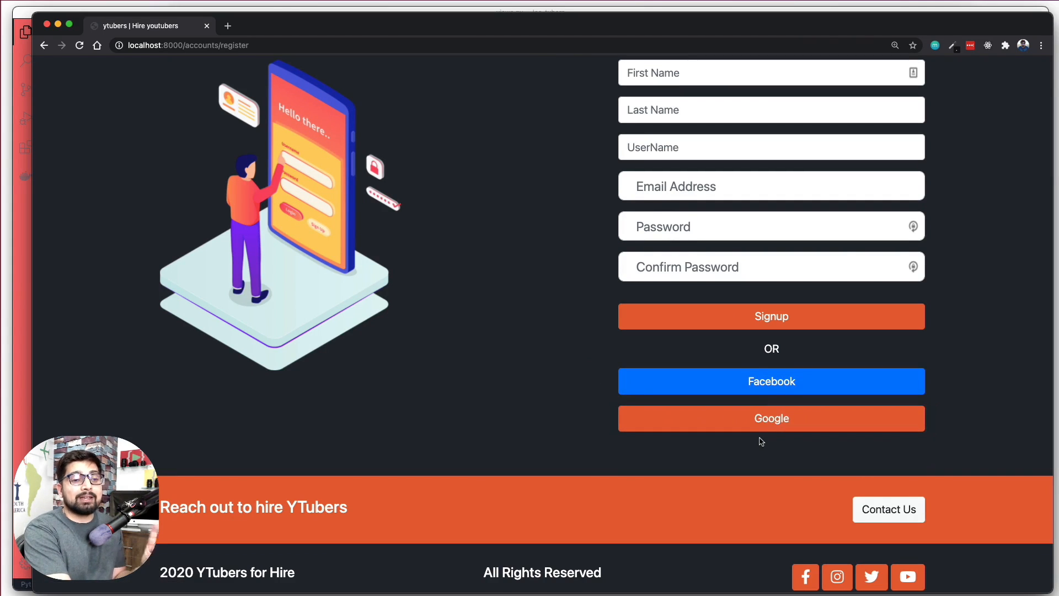
mouse_move(760, 381)
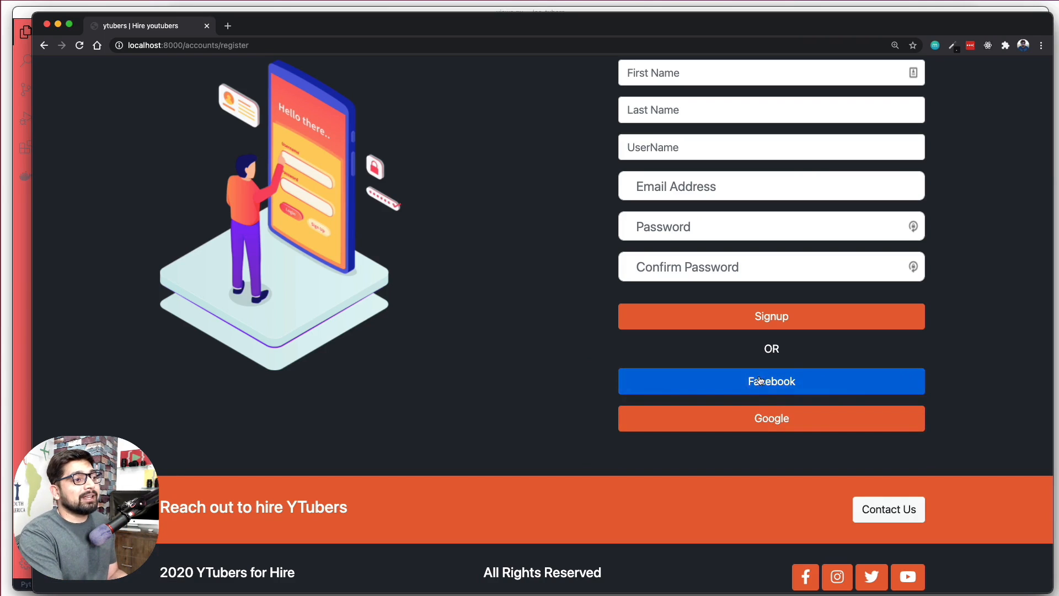
click(770, 381)
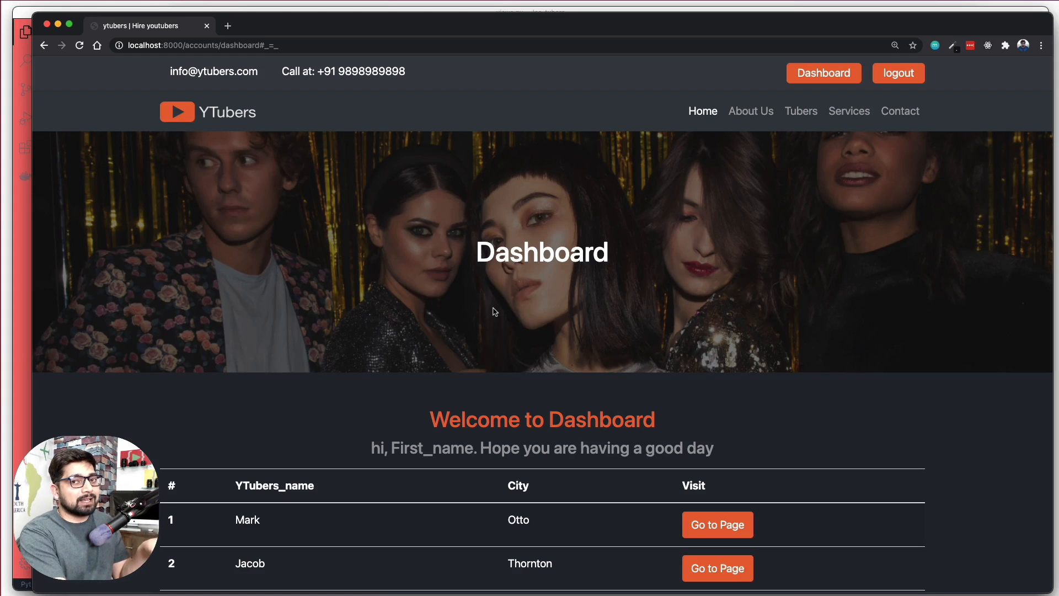
mouse_move(808, 194)
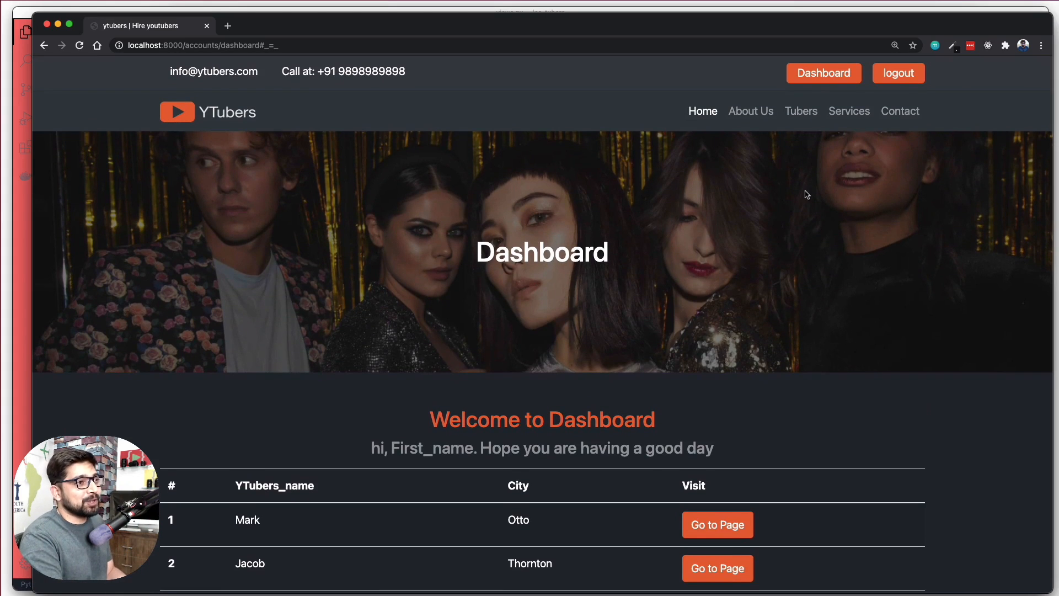
Step: Start a new browser tab for the local YTubers site address
click(899, 73)
text(http://localhost:8000/)
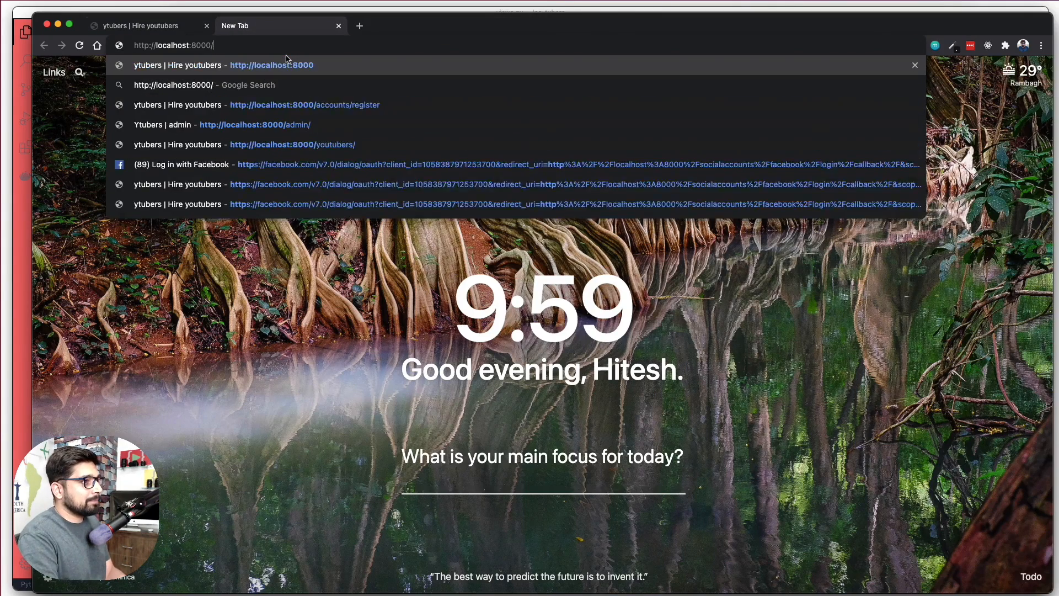
Step: Open the Ytubers admin login page and enter the username 'lco' before the password
click(242, 125)
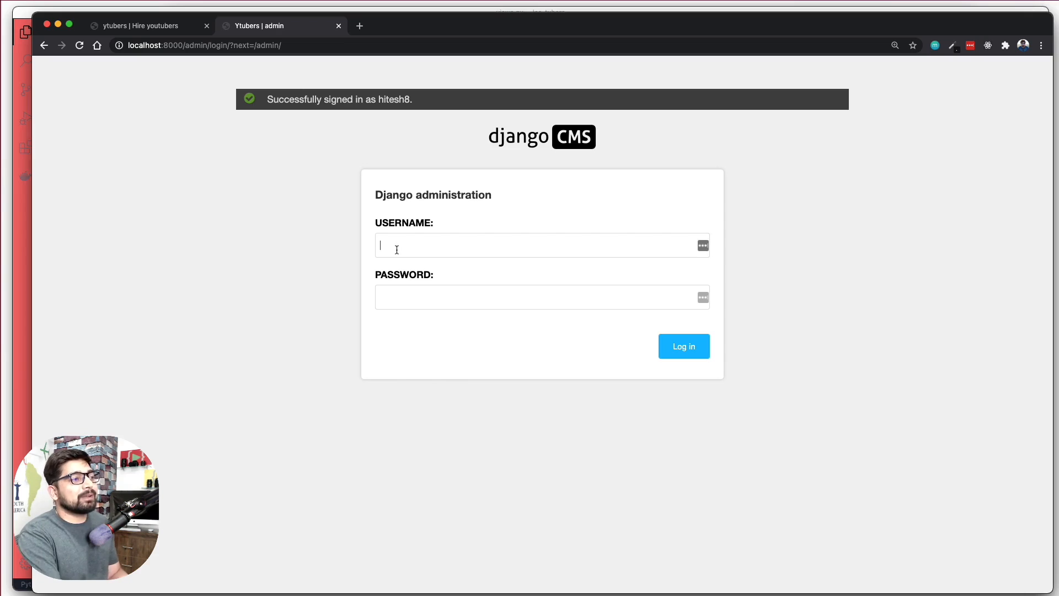
mouse_move(512, 137)
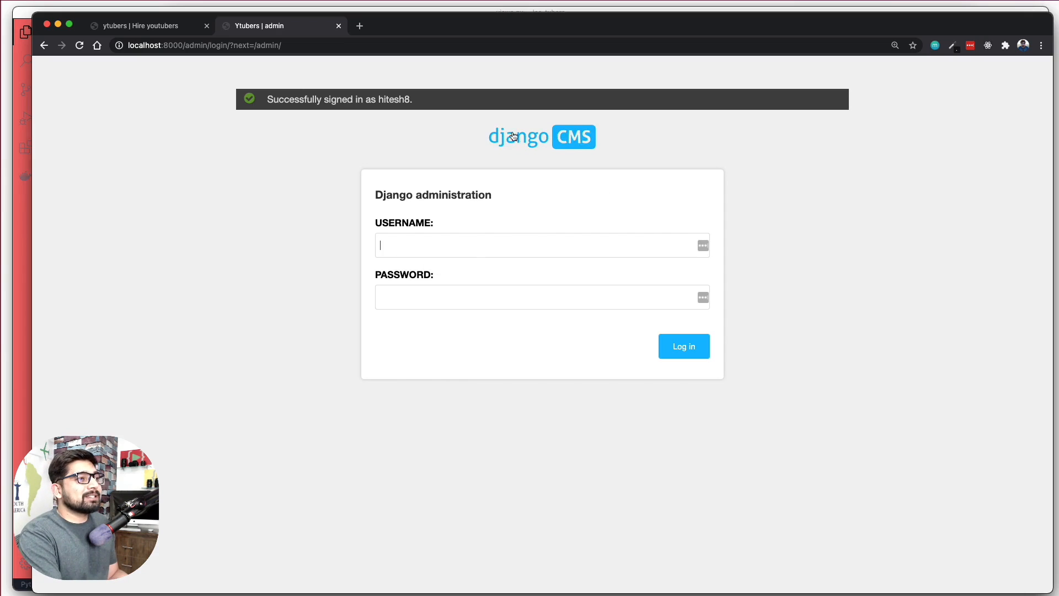
mouse_move(429, 245)
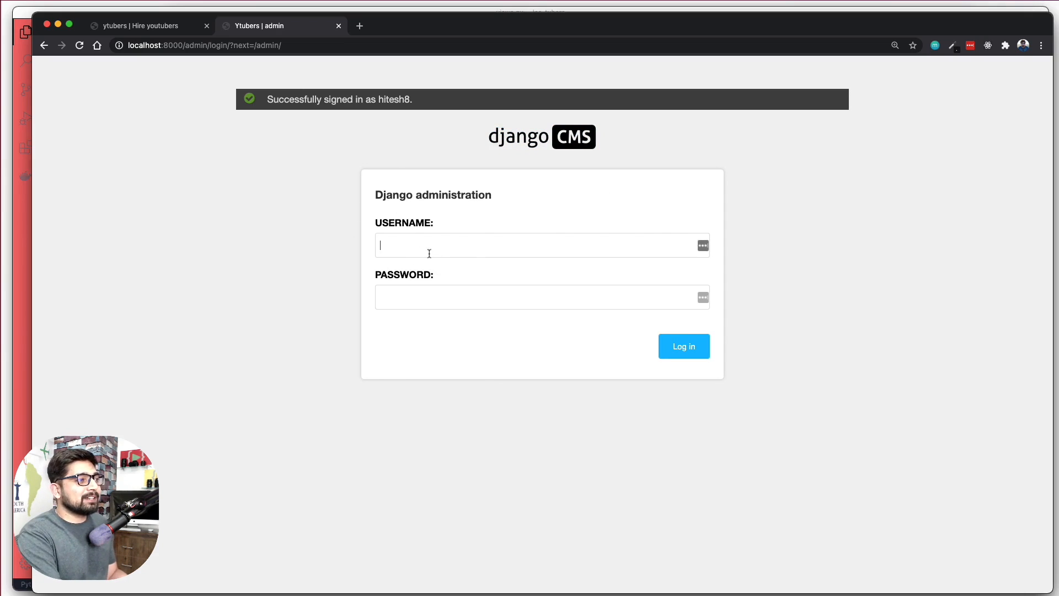
text(lco)
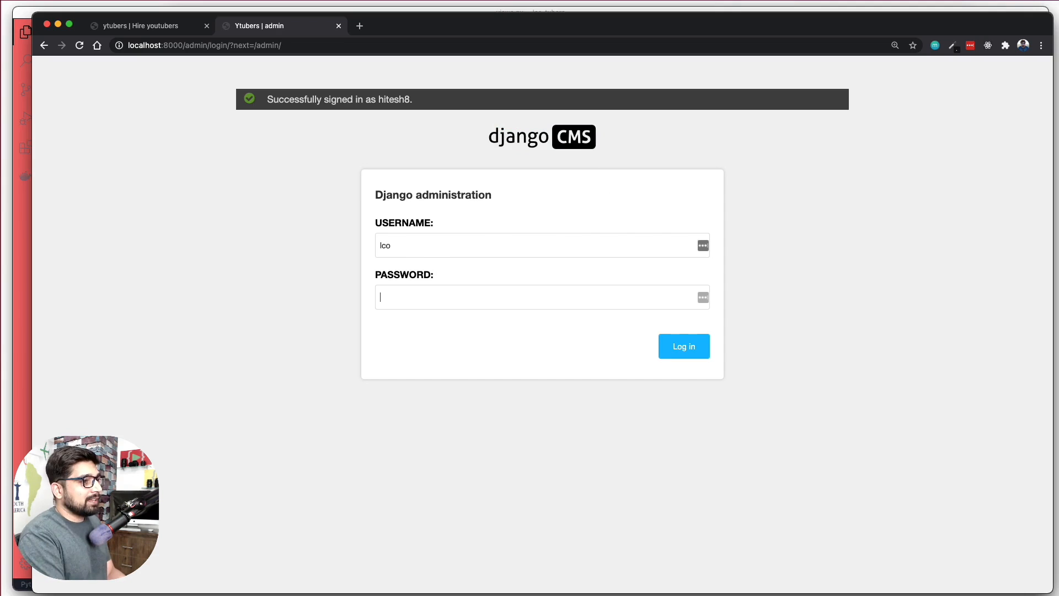
click(683, 345)
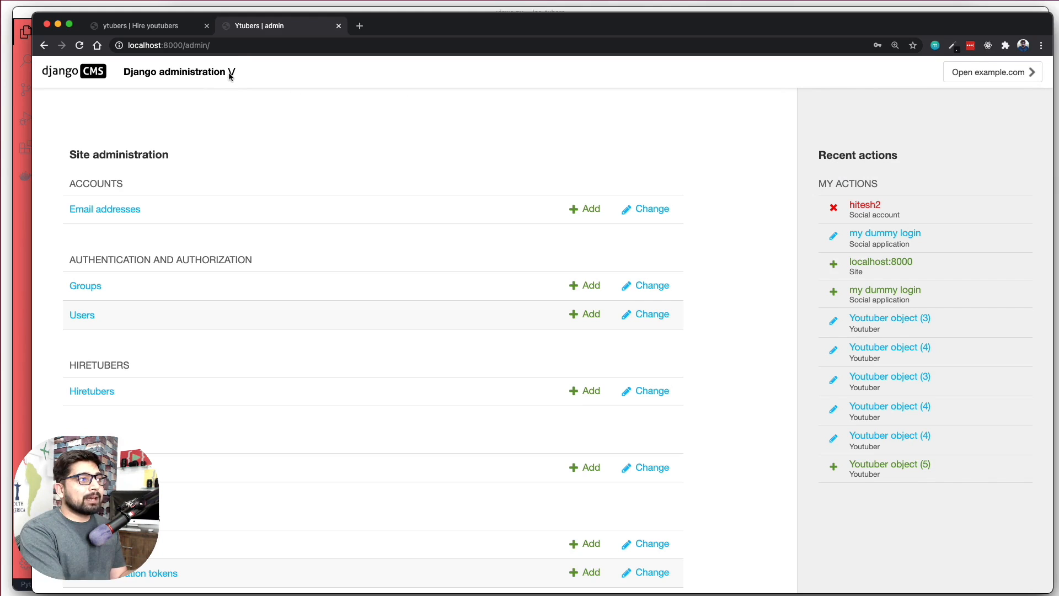
mouse_move(358, 123)
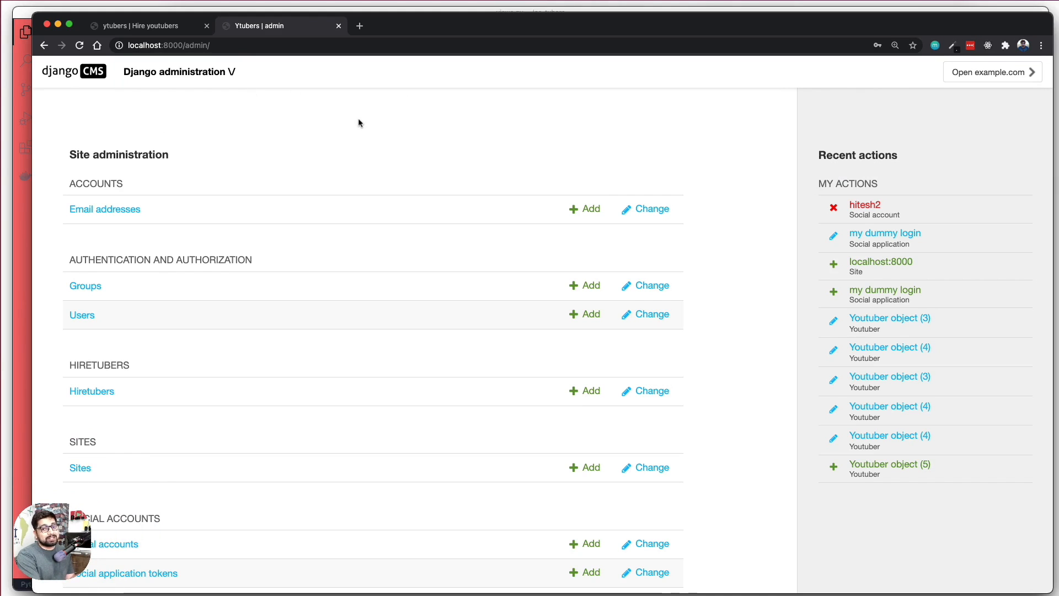
Step: View the Charity Event slider, return to Webpages and bring up the Teams member list
scroll(down, 3)
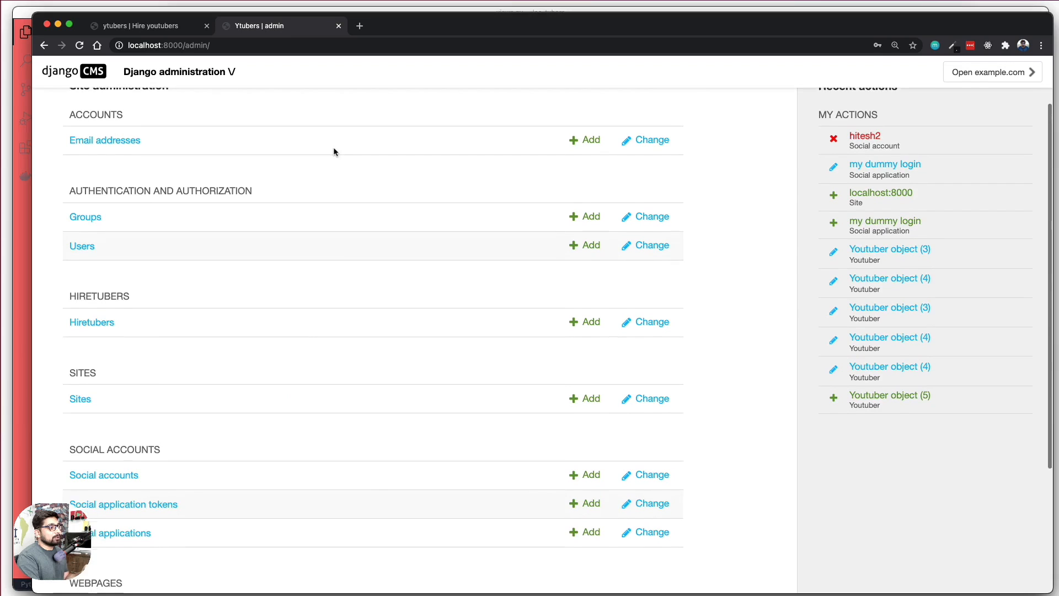
scroll(down, 3)
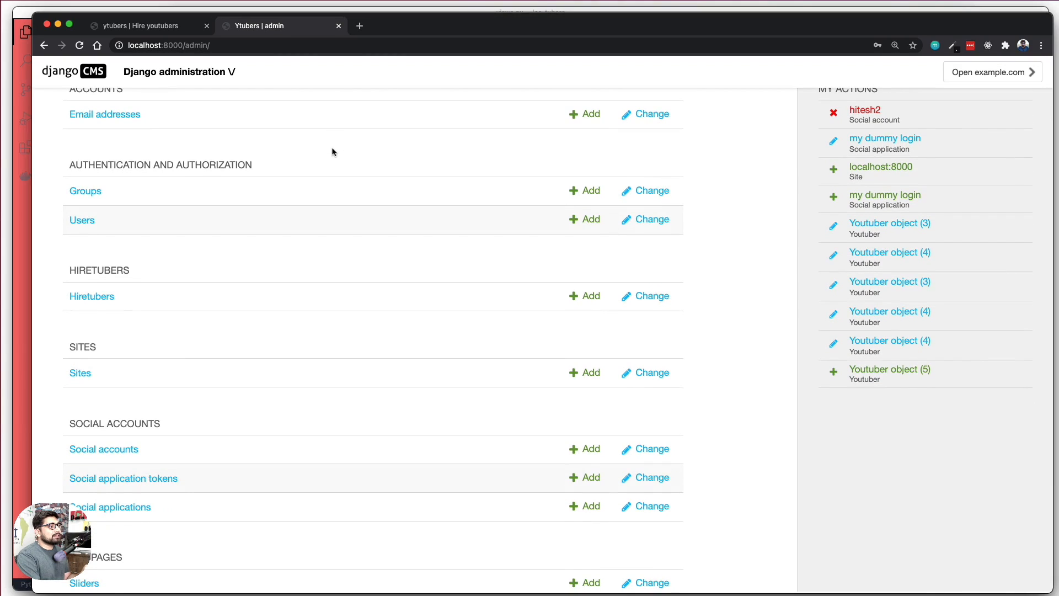
scroll(down, 3)
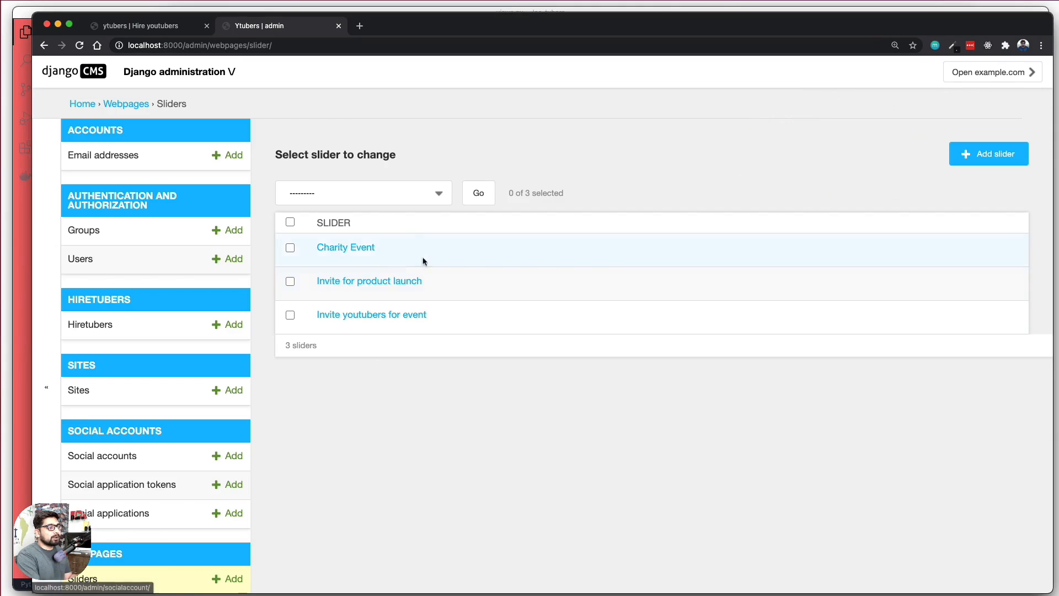
click(345, 246)
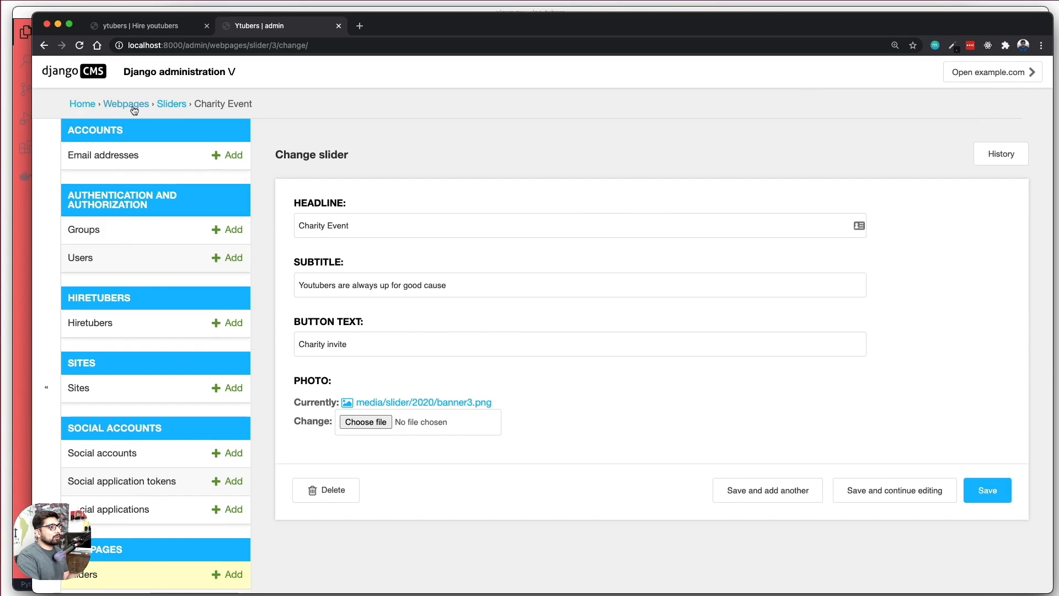
click(126, 104)
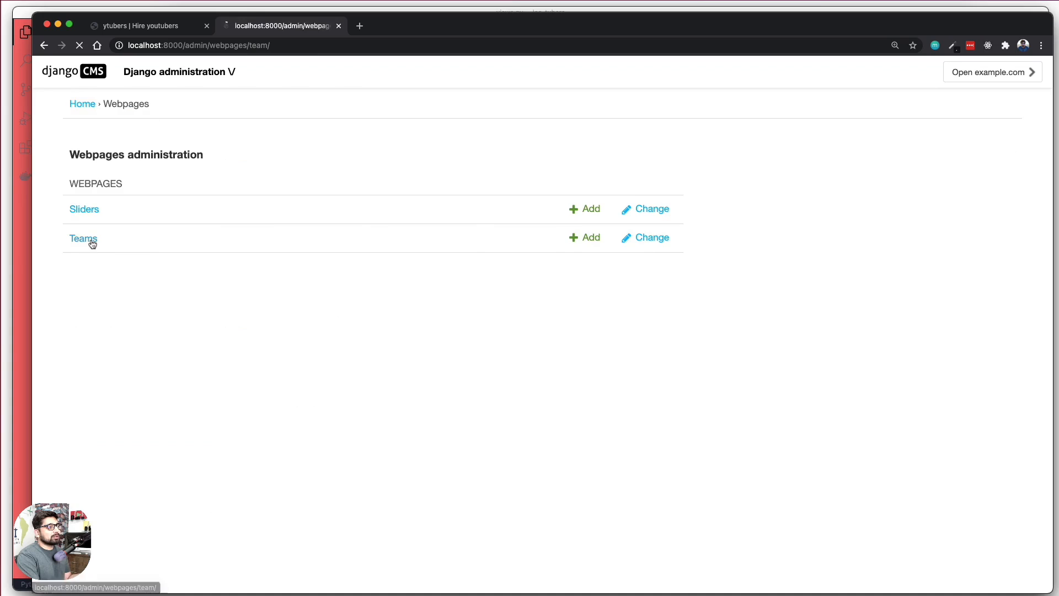
click(83, 238)
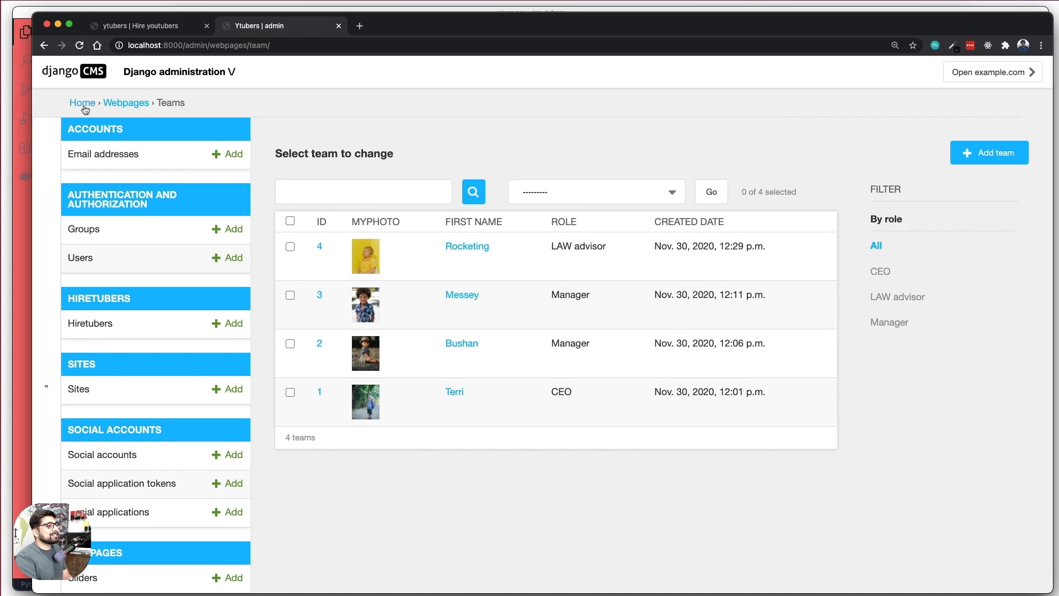
Step: Open Marquesa Brow's youtuber record and review its rich-text Description editor
click(81, 102)
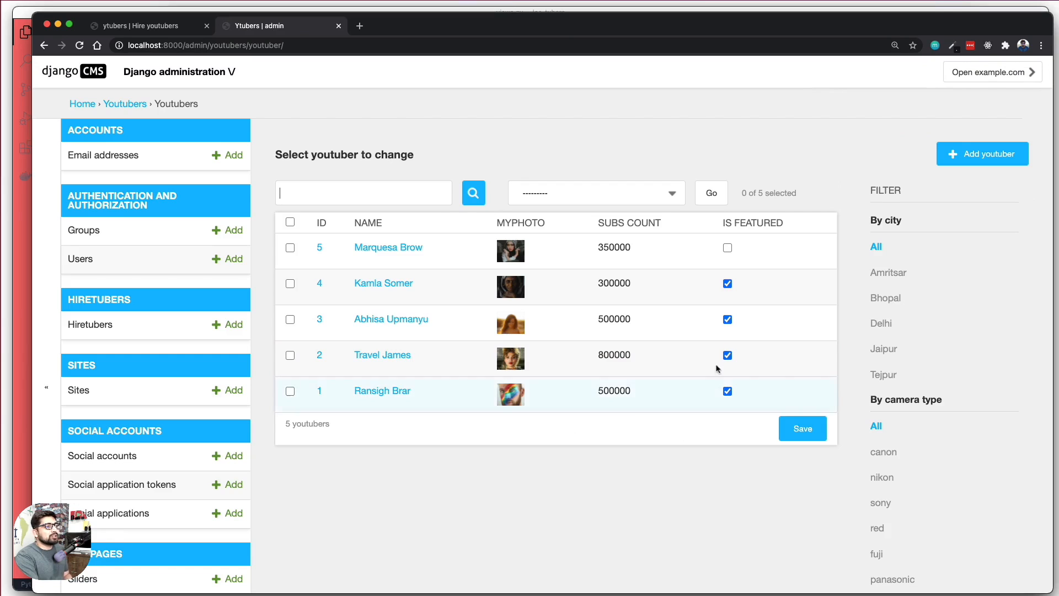
mouse_move(743, 246)
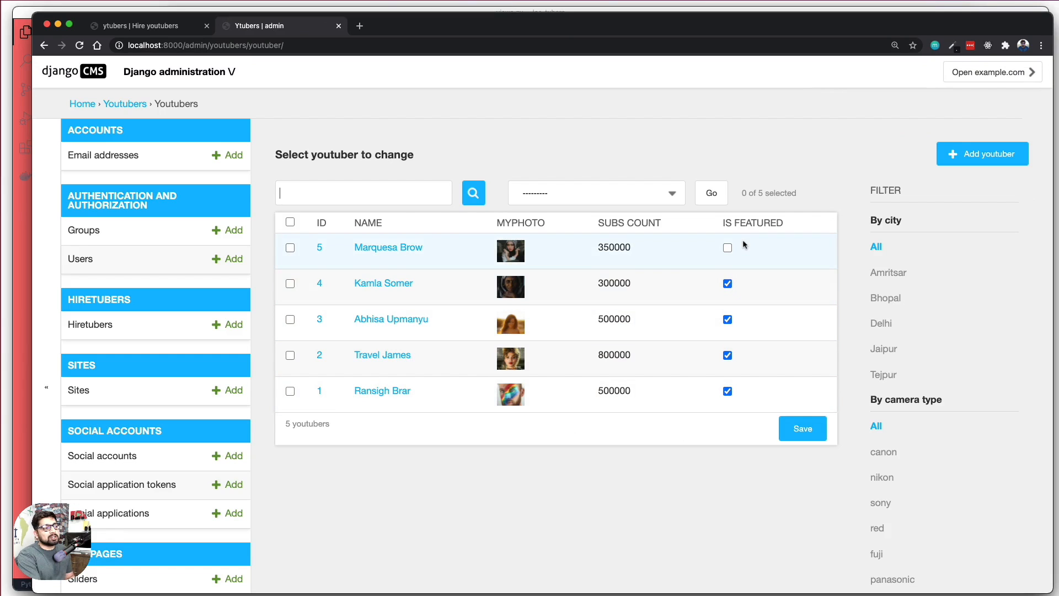
click(387, 246)
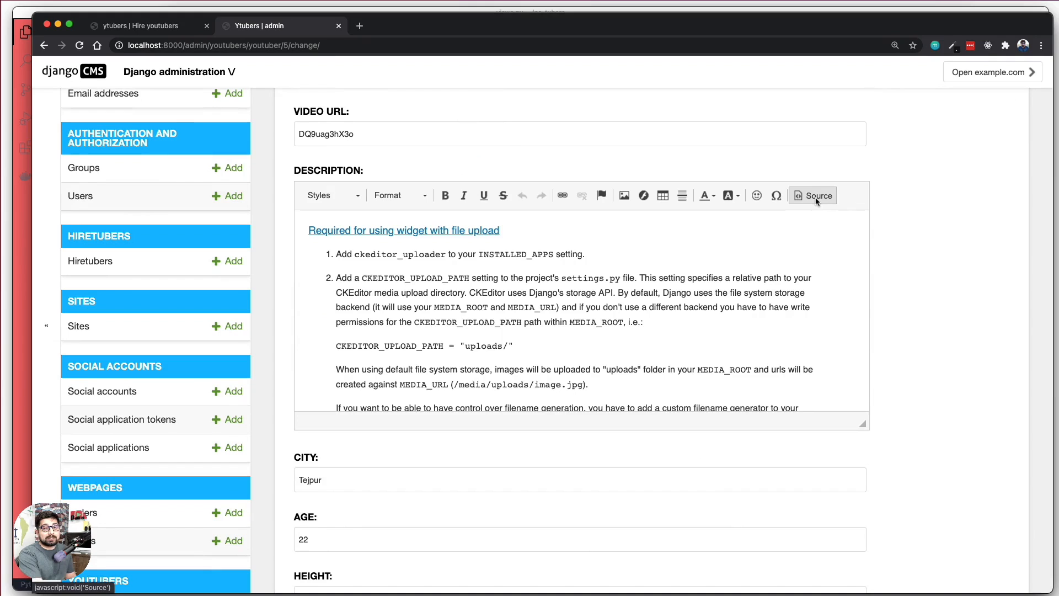
mouse_move(813, 195)
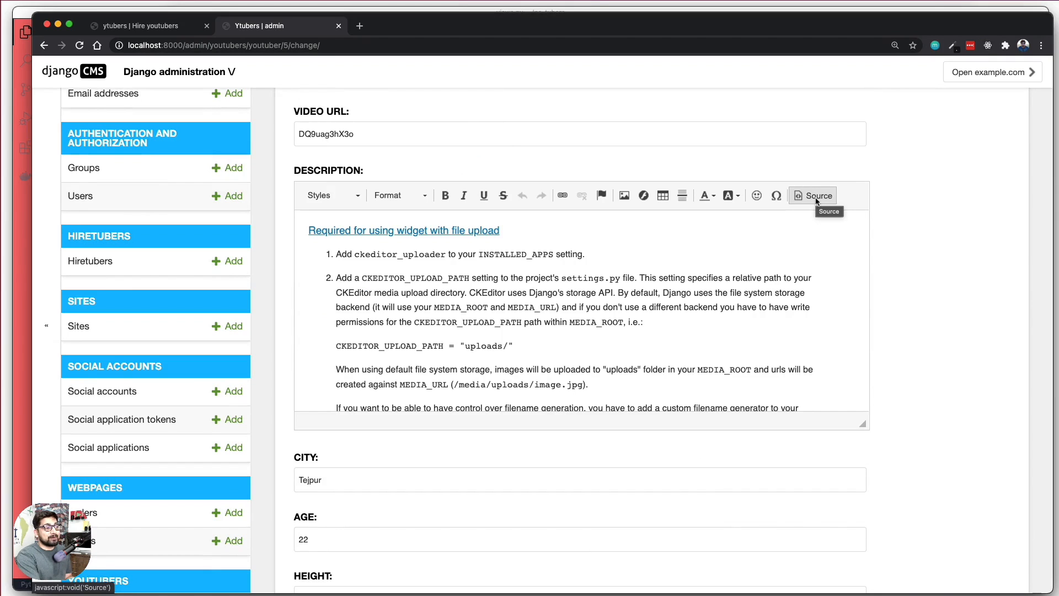
scroll(down, 3)
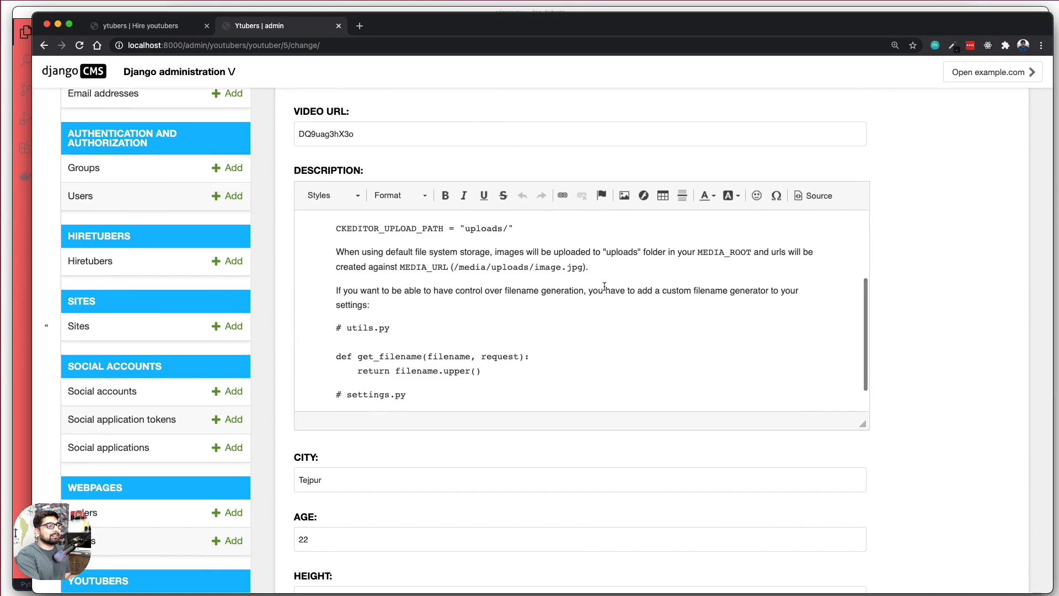
scroll(down, 3)
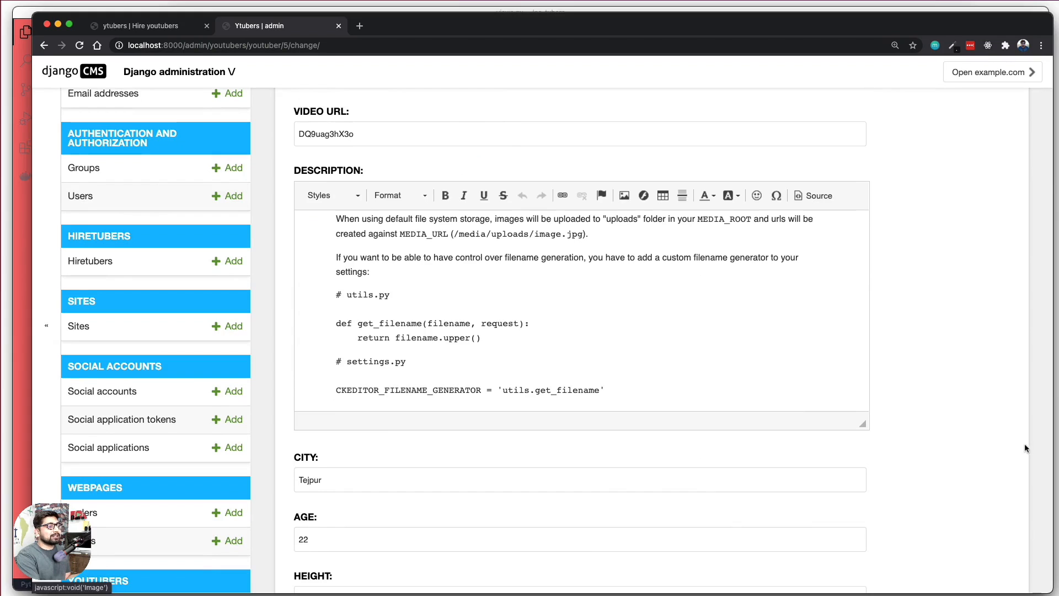
scroll(up, 3)
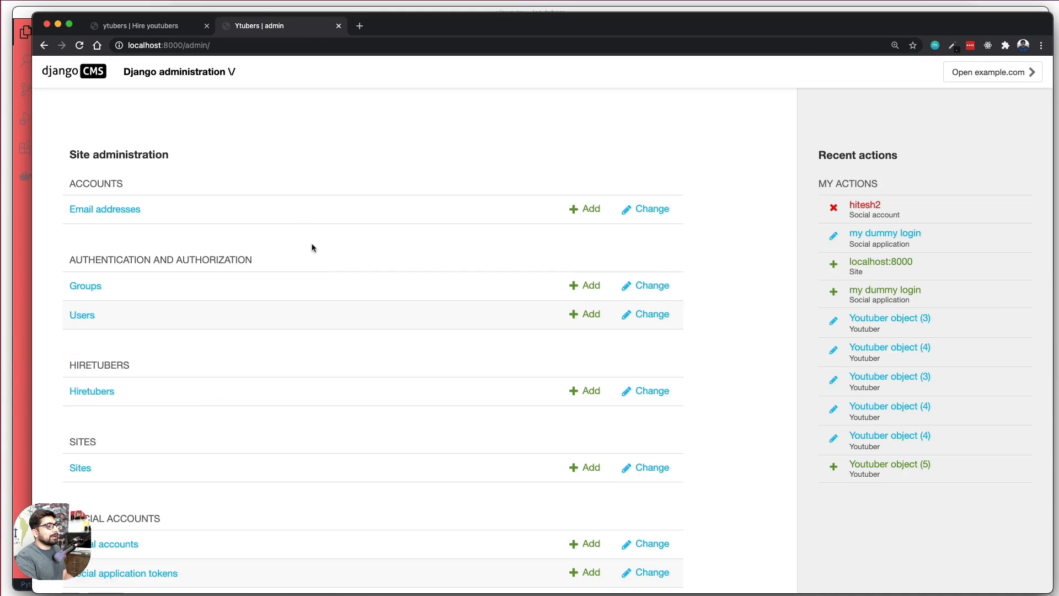
Step: Check the Hiretubers records and the Facebook social application, then return to the YTubers site tab
click(91, 391)
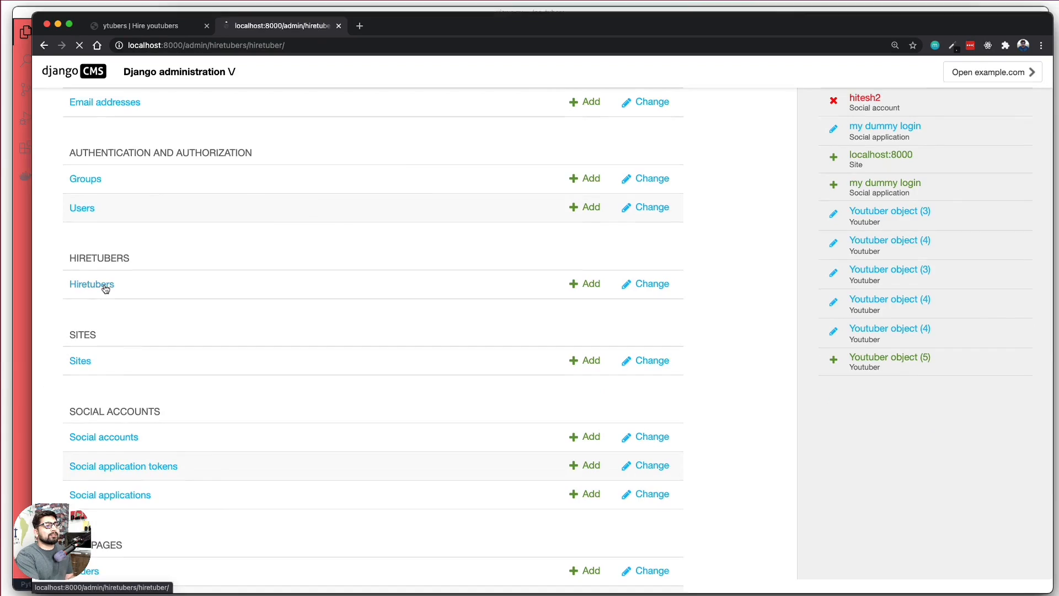
click(92, 283)
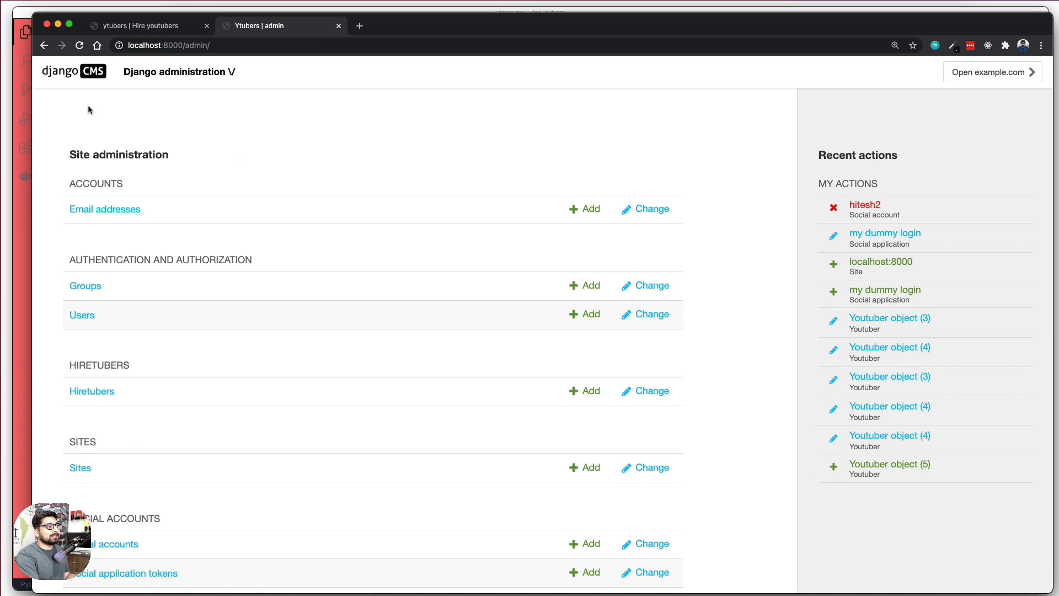
scroll(down, 3)
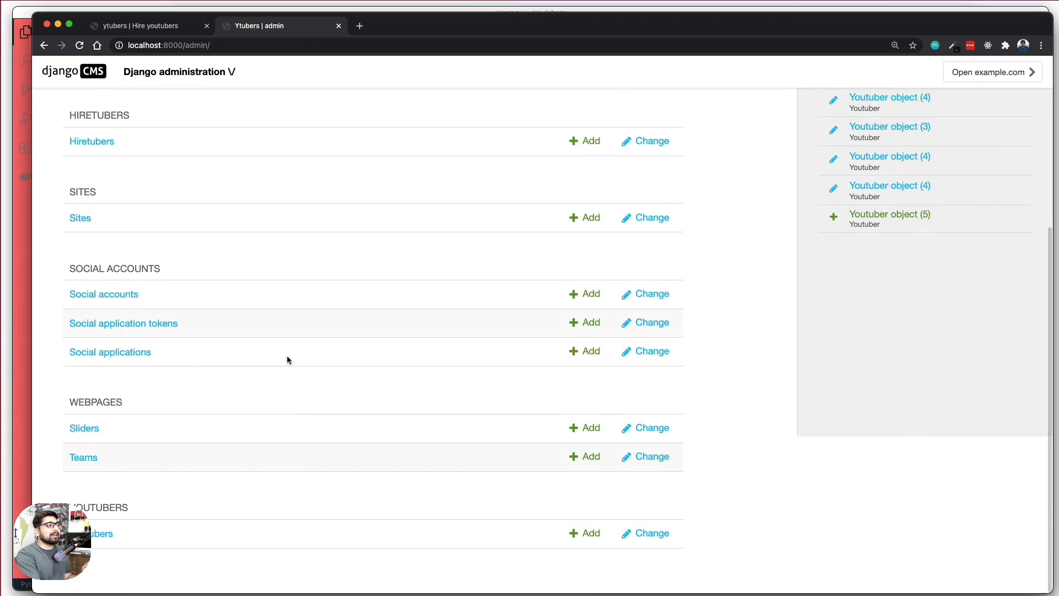
click(111, 351)
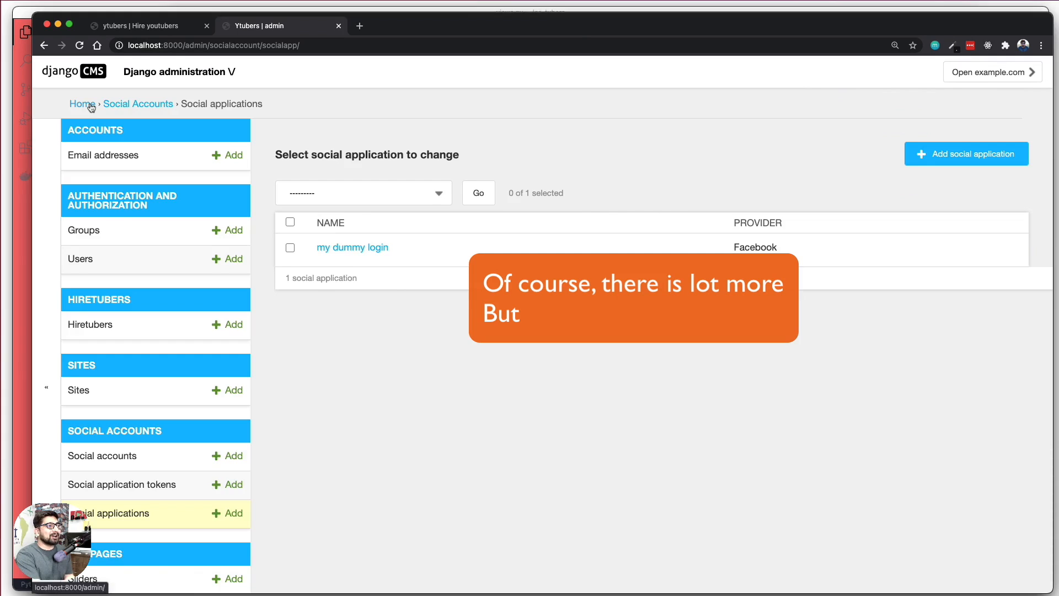
click(80, 104)
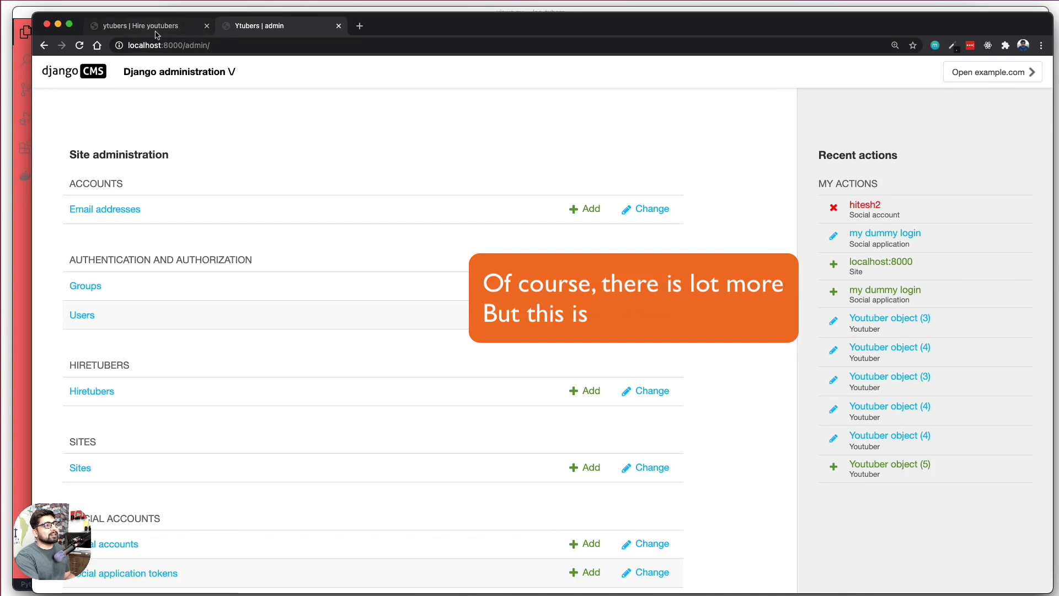
click(140, 25)
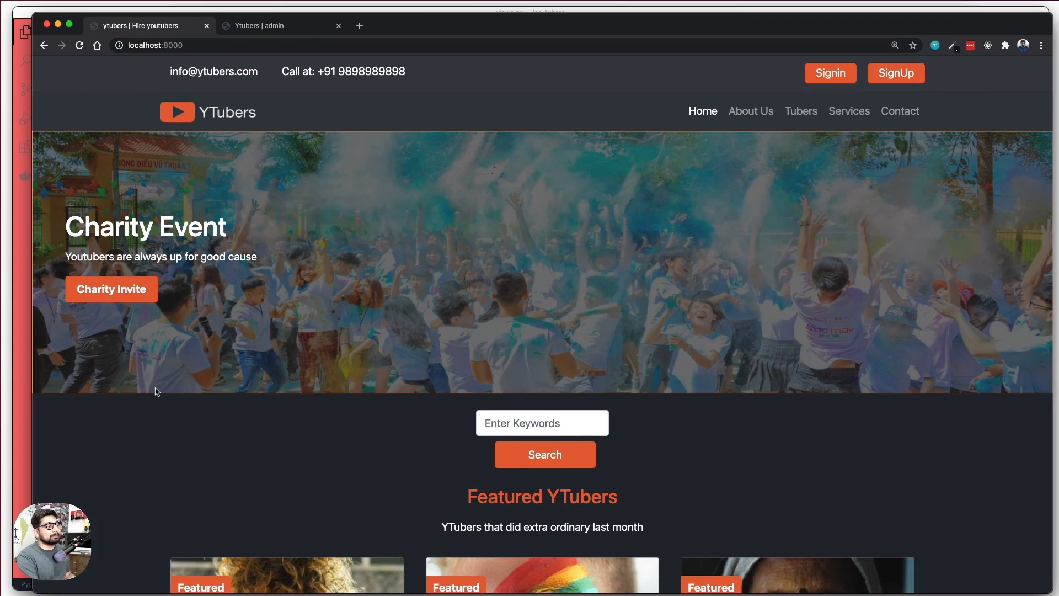
mouse_move(138, 413)
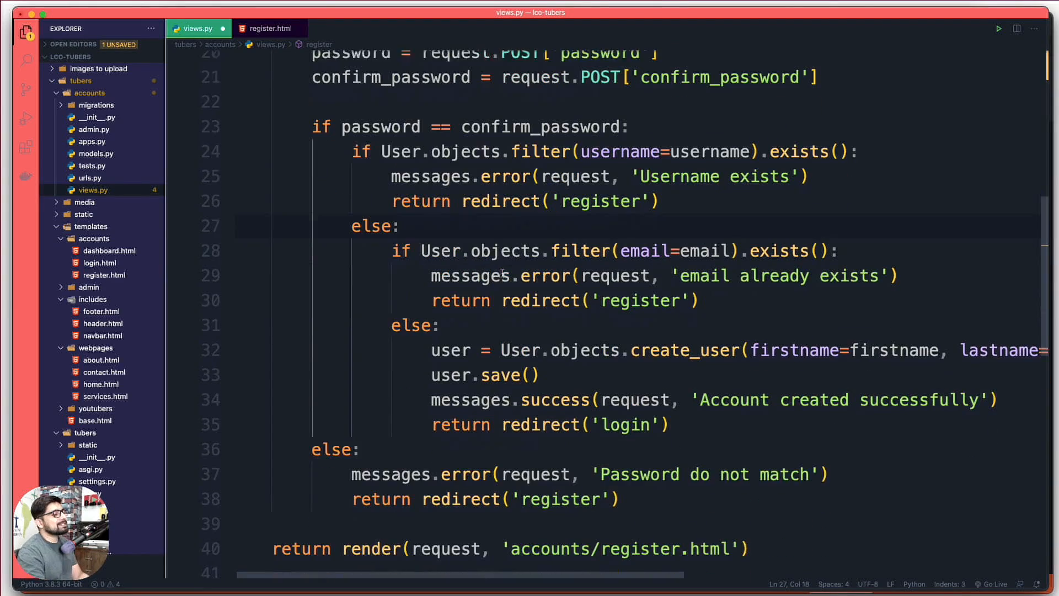
Step: Scroll through the registration logic in views.py
scroll(down, 3)
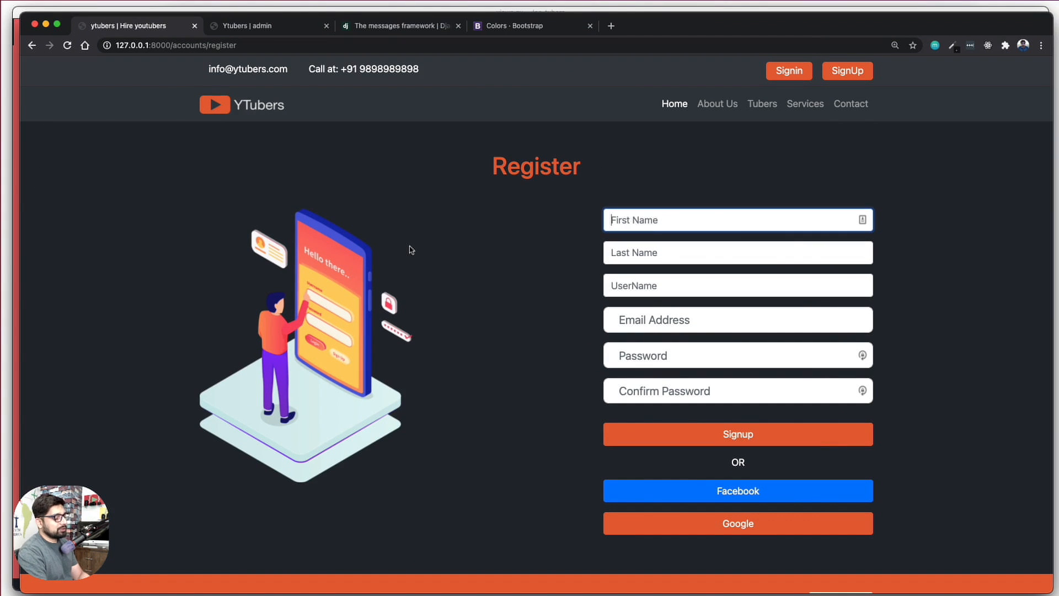
Step: Switch to the pgAdmin 4 tab showing the Unlock Saved Passwords prompt
click(904, 21)
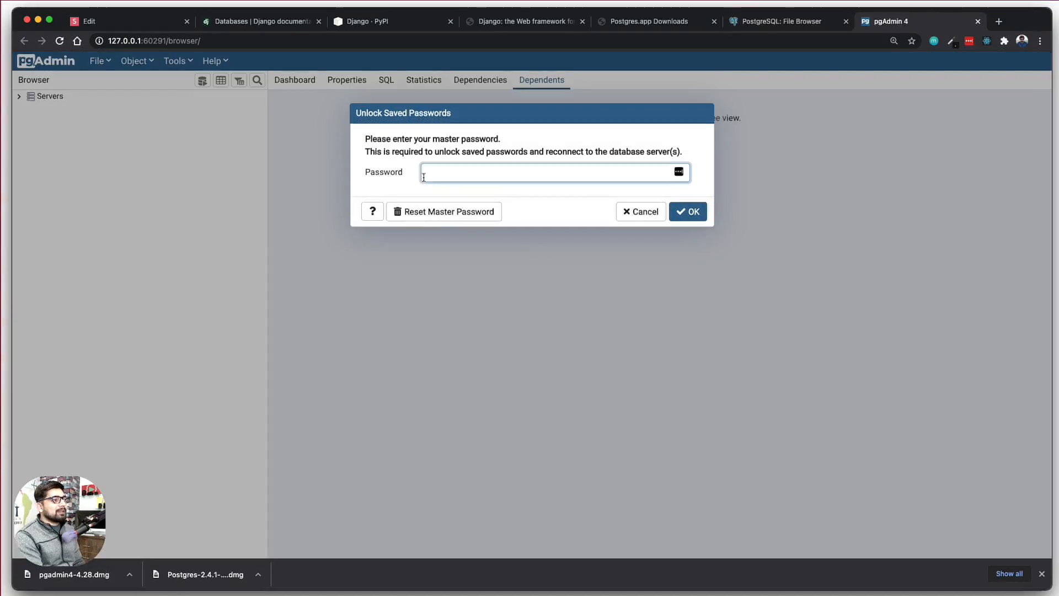
mouse_move(539, 206)
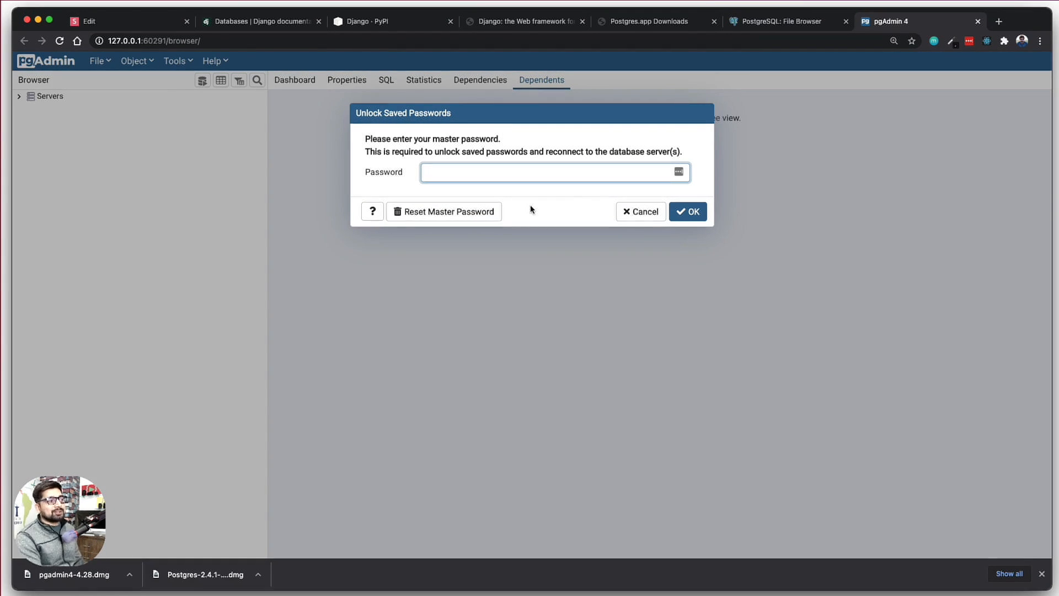
Step: Unlock pgAdmin saved passwords, then replace the Lorem paragraph with {{tuber.descritpion}} in youtuber_detail.html
click(688, 211)
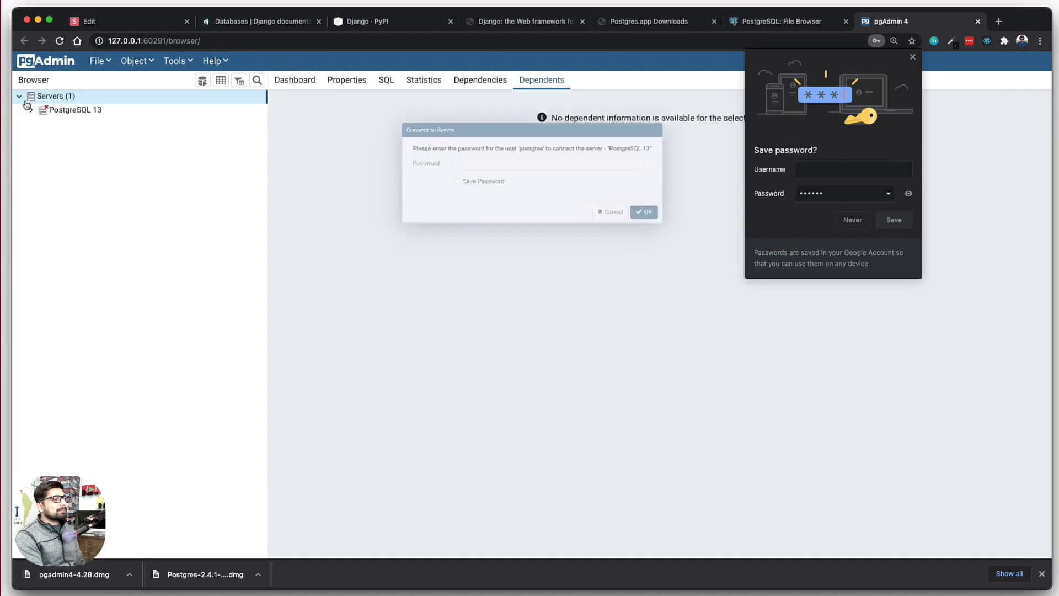
click(643, 212)
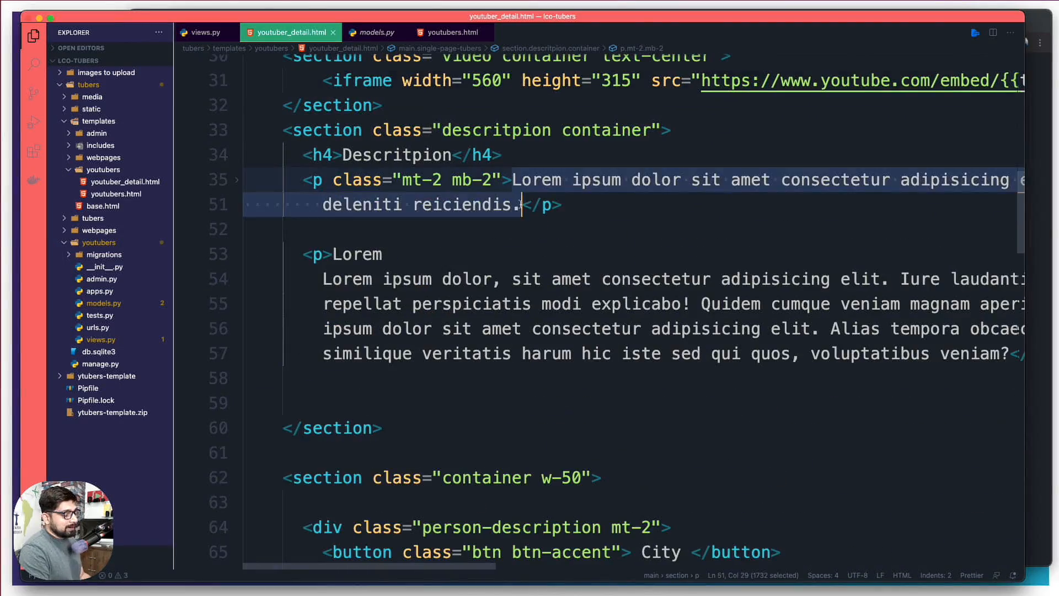
text({{tuber.descritpion}})
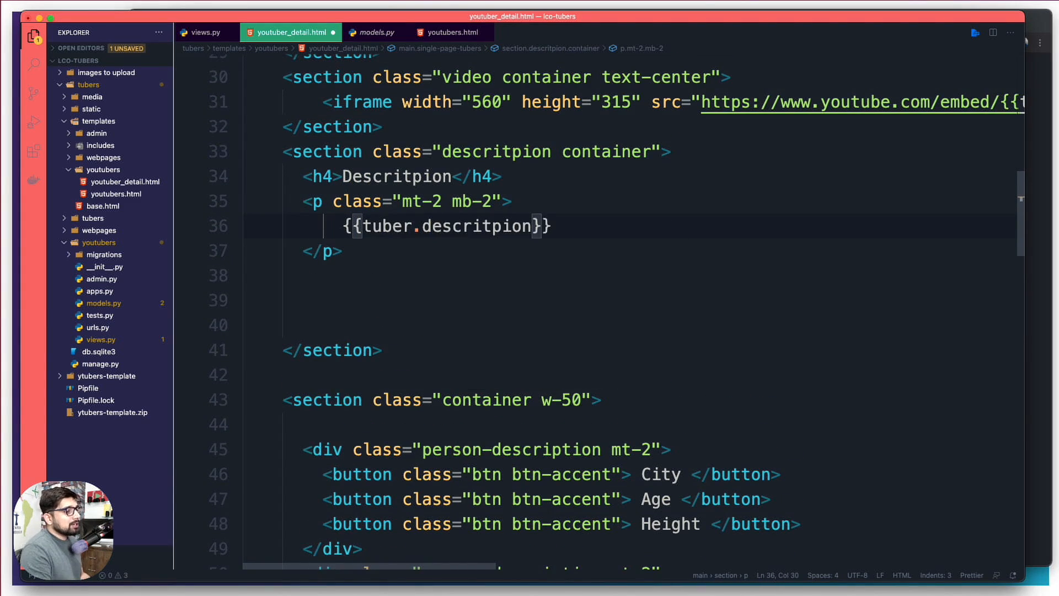